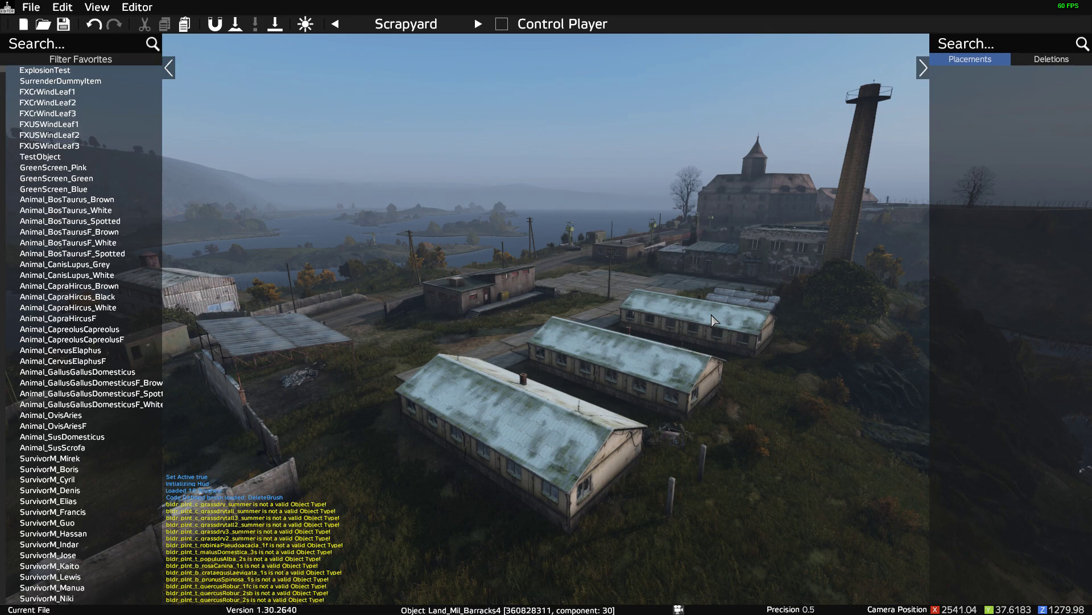
mouse_move(521, 471)
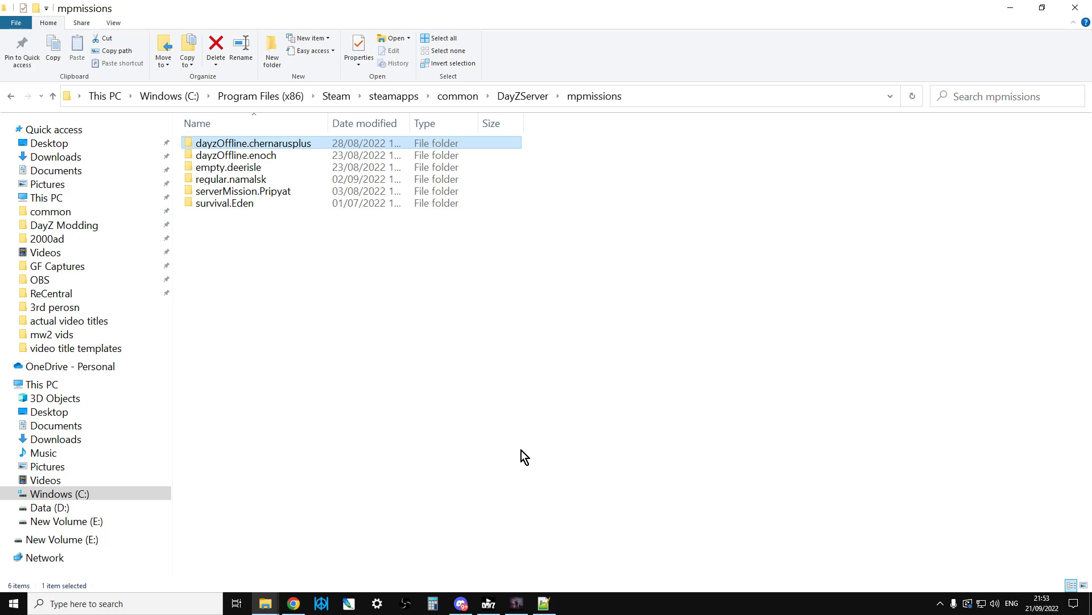
mouse_move(466, 430)
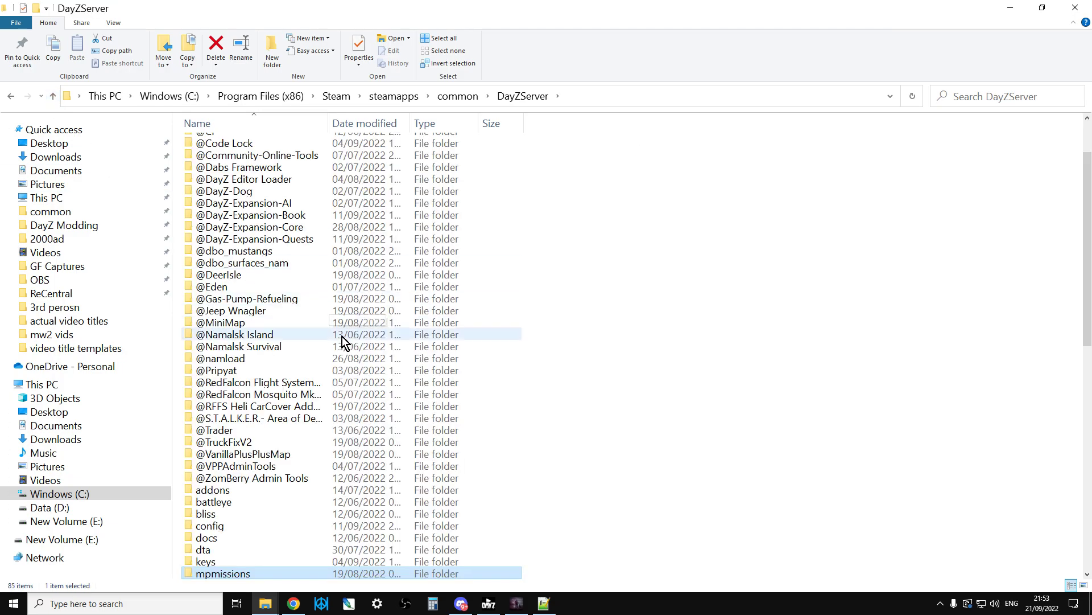
Step: Browse into mpmissions and the dayzOffline.chernarusplus mission folder of the DayZ server
scroll(down, 3)
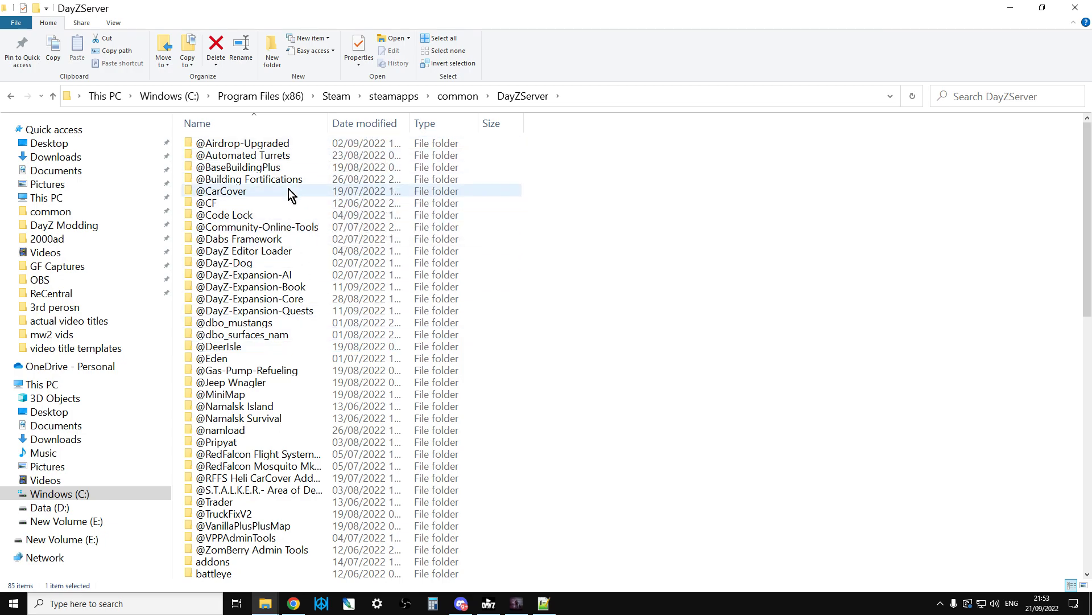
scroll(down, 3)
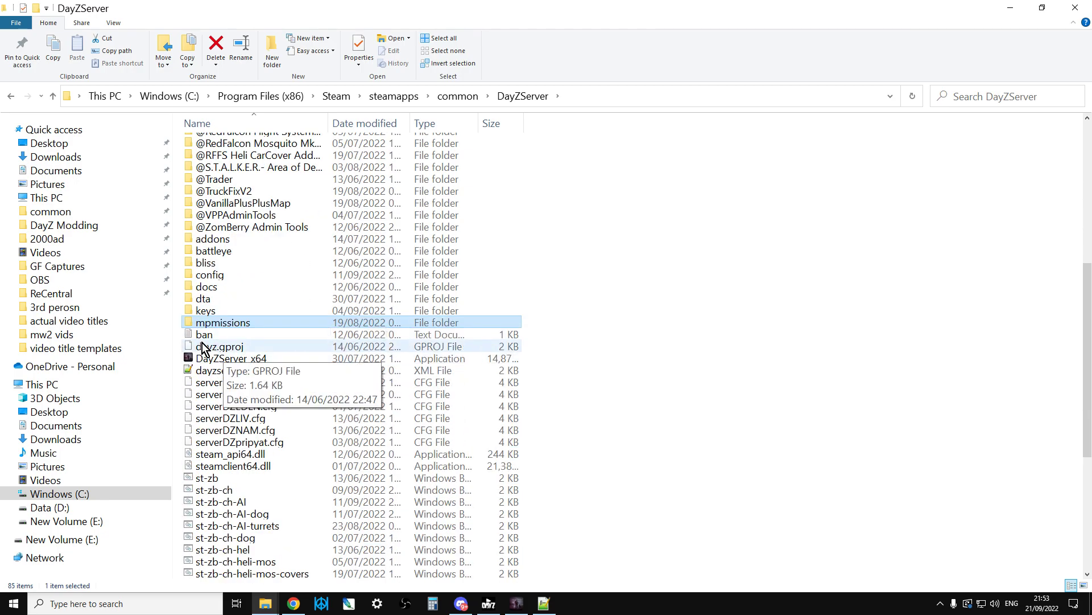
double_click(223, 322)
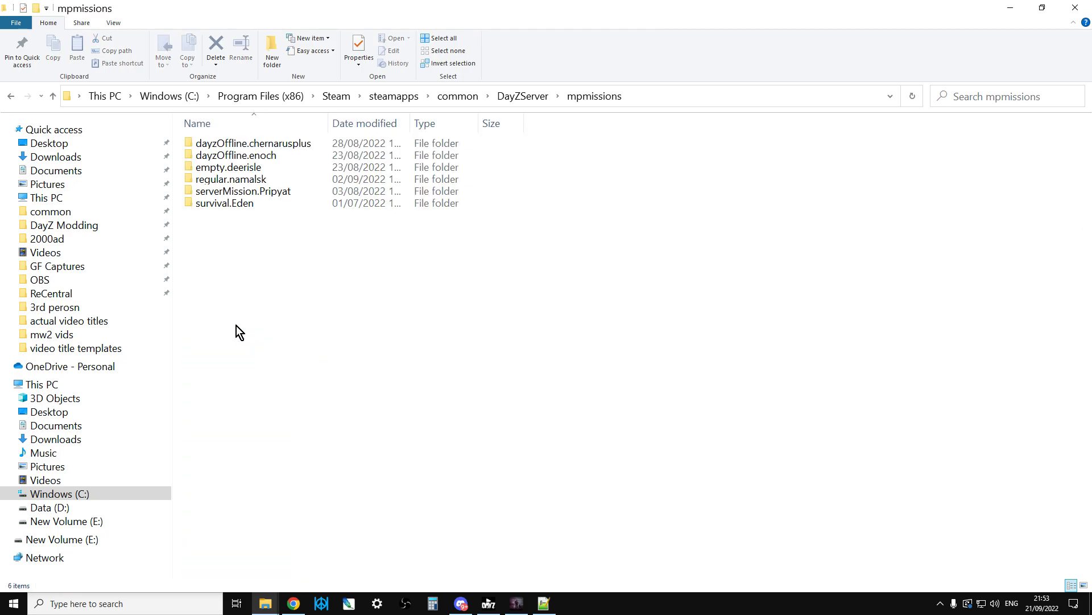
double_click(252, 143)
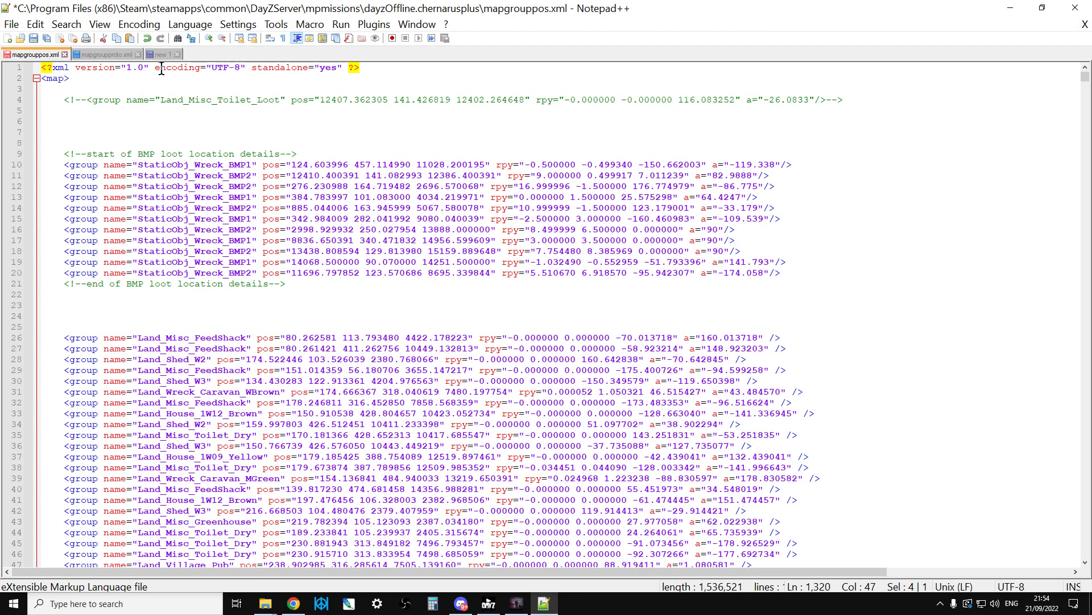
Step: In mapgroupproto.xml, locate the Land_Factory_Small group and select its lootGround point lines
click(109, 55)
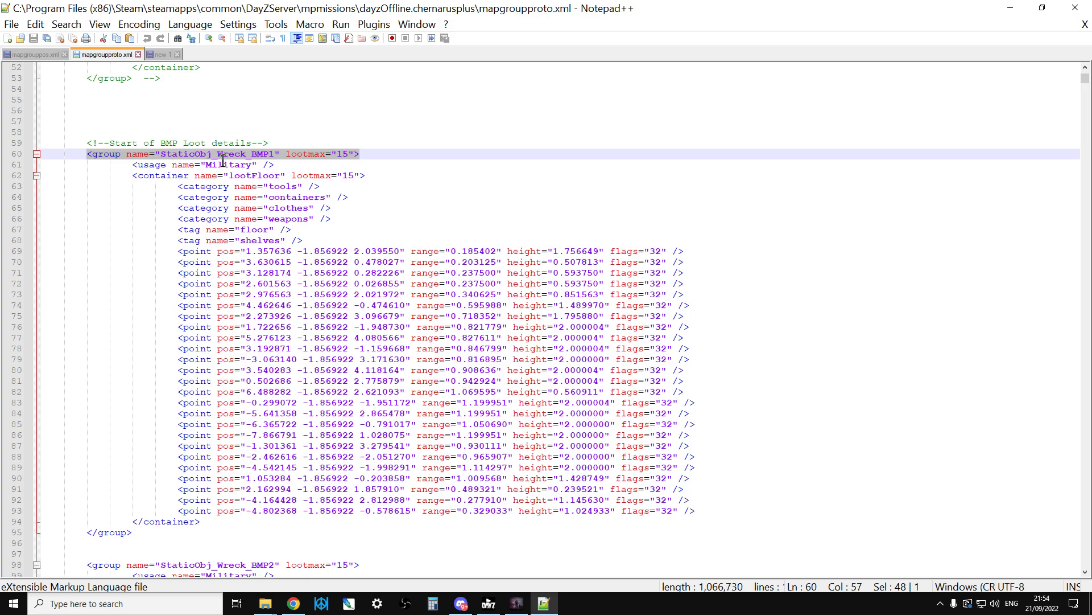
mouse_move(244, 186)
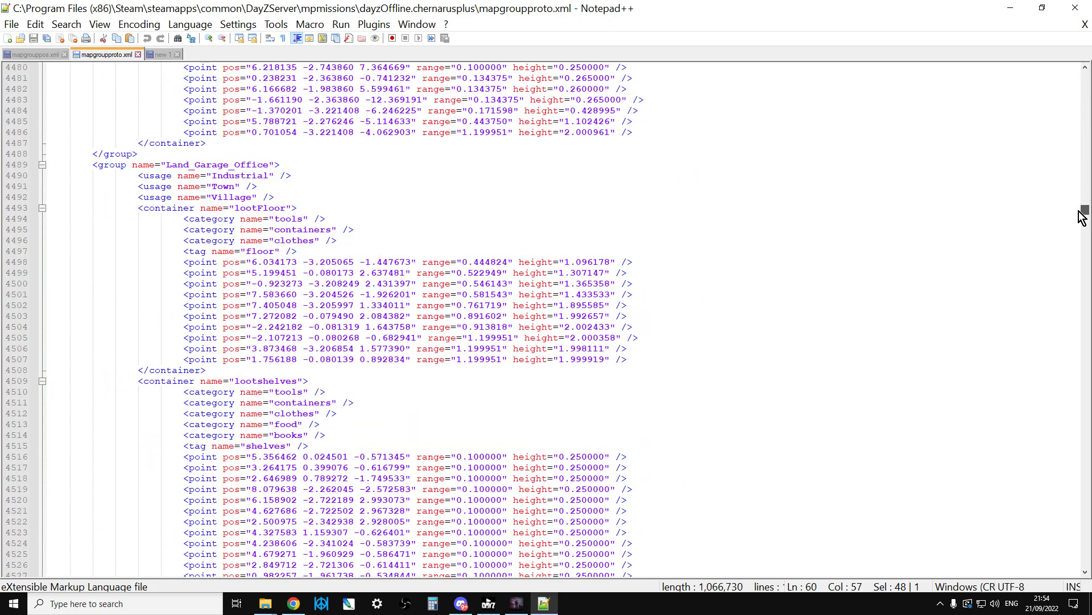
scroll(down, 3)
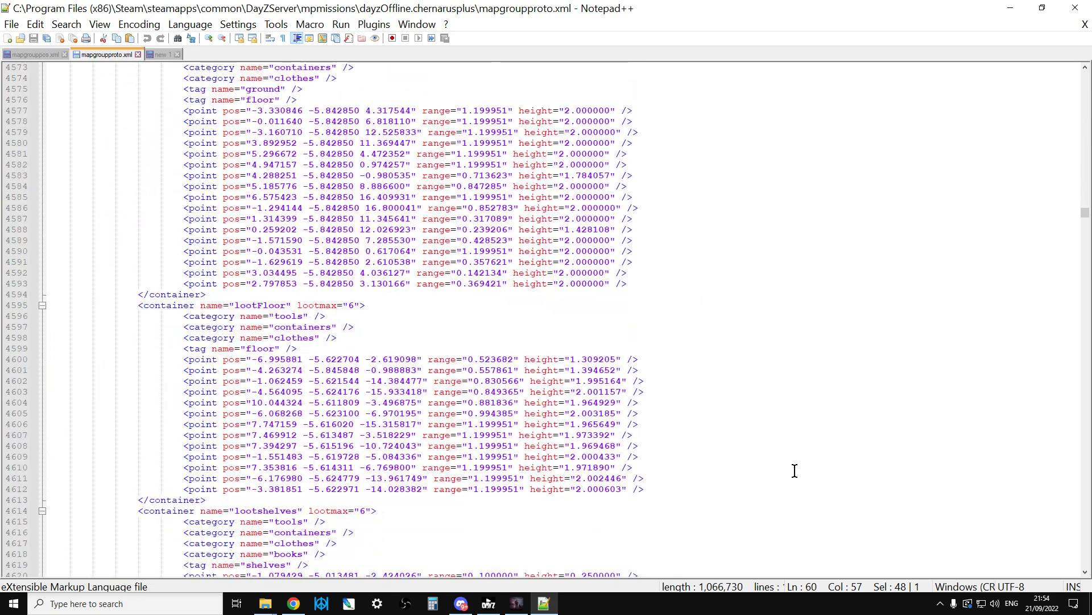
scroll(down, 3)
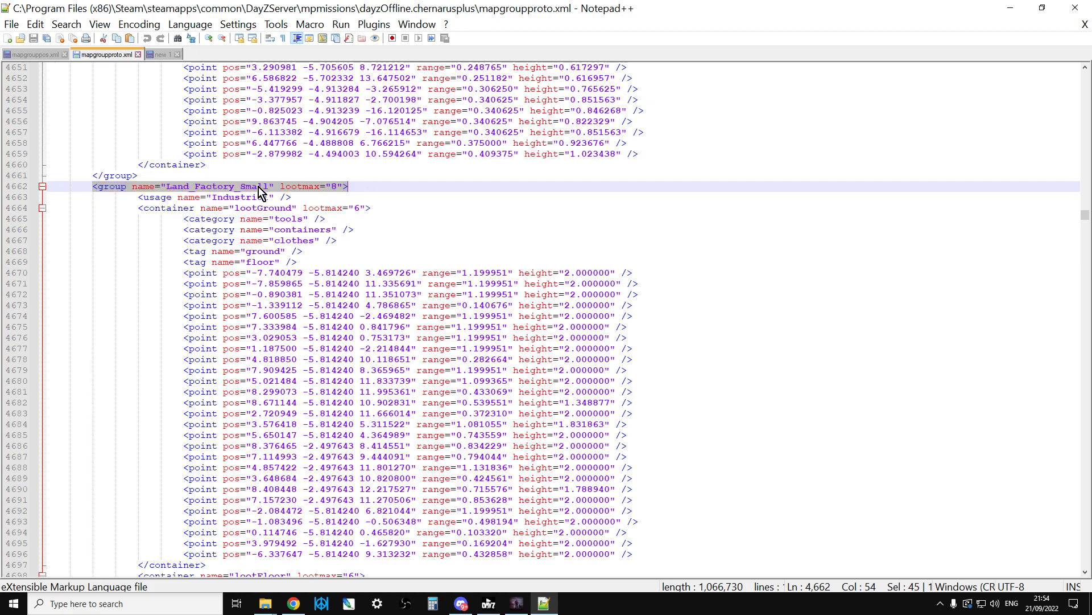
click(182, 197)
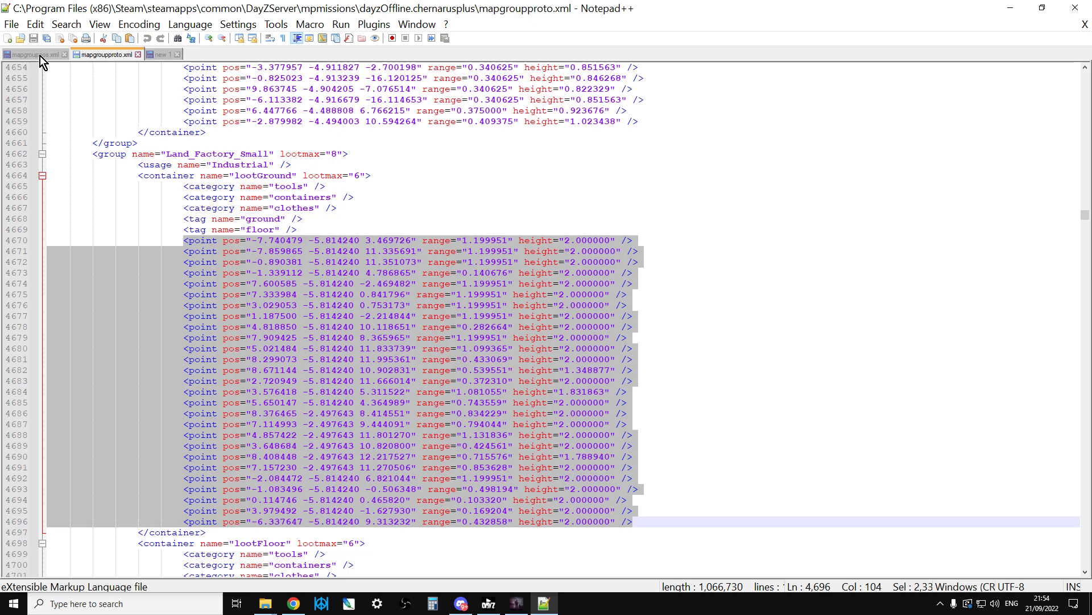
click(25, 53)
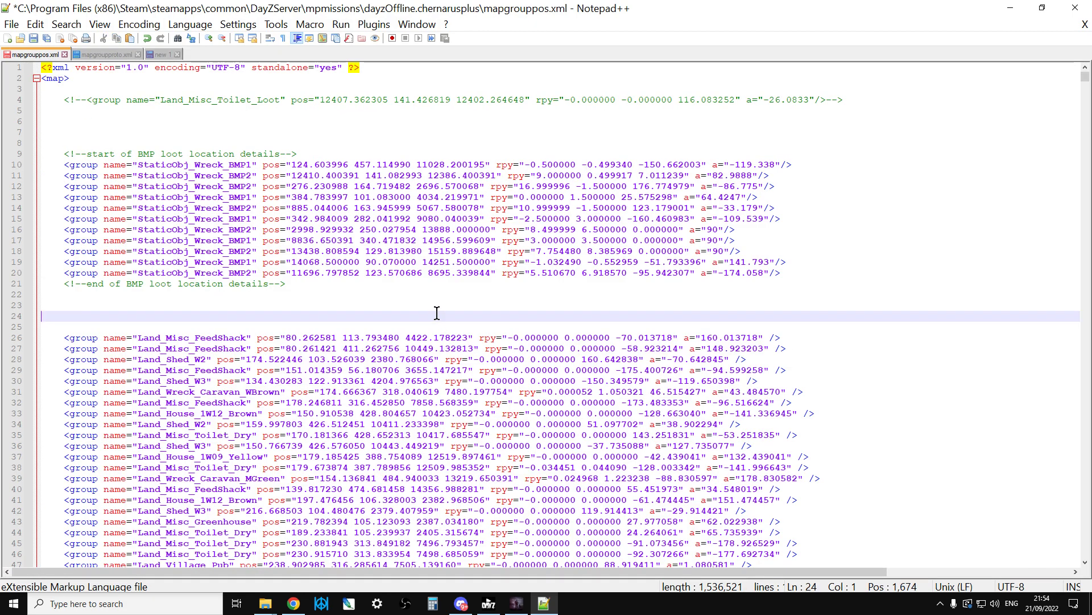
scroll(down, 3)
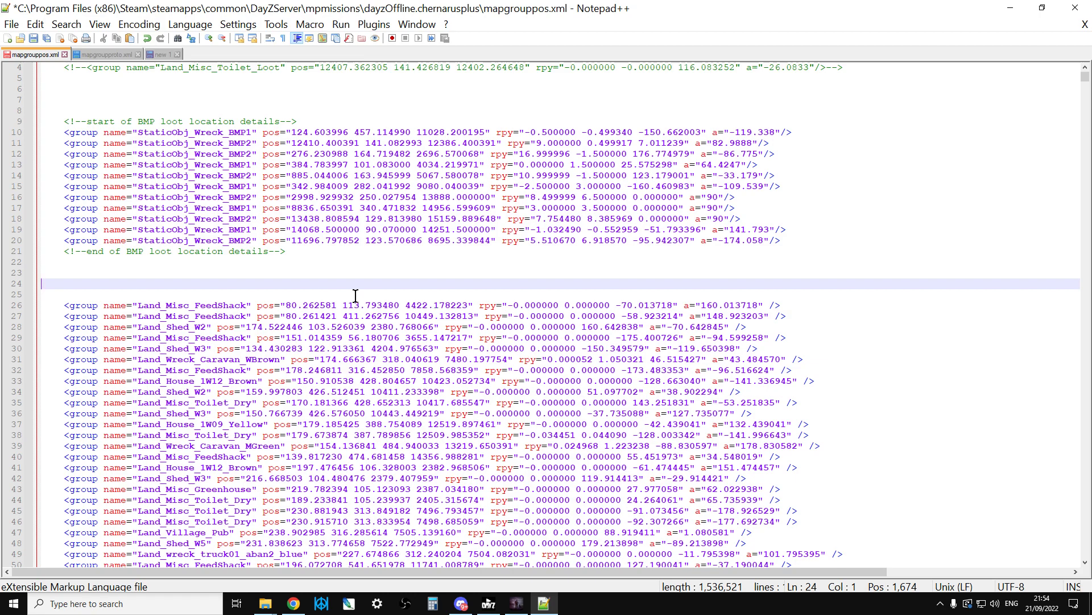
scroll(down, 3)
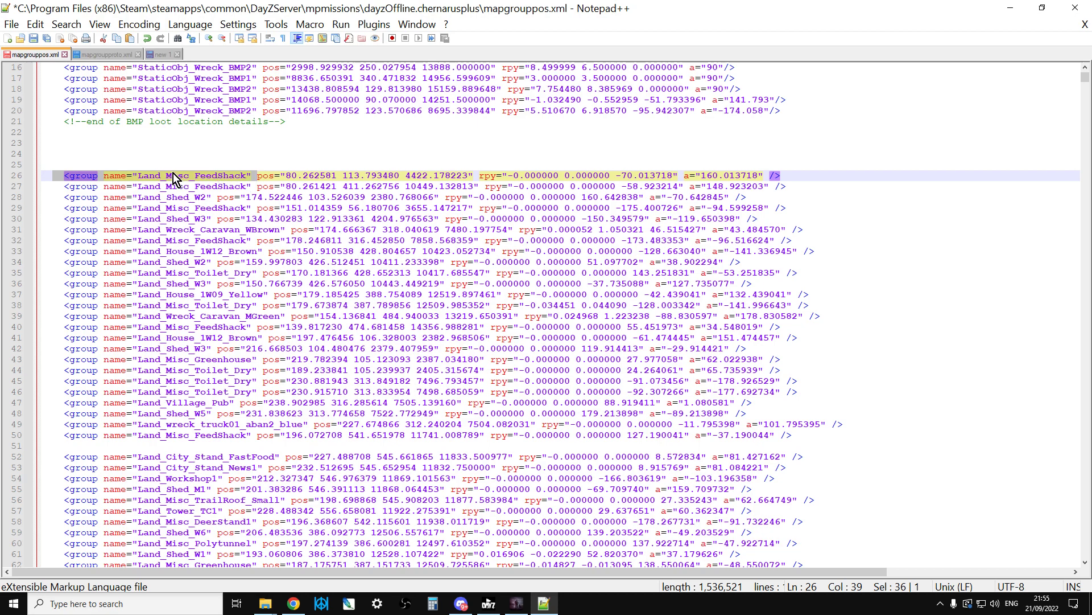
mouse_move(209, 182)
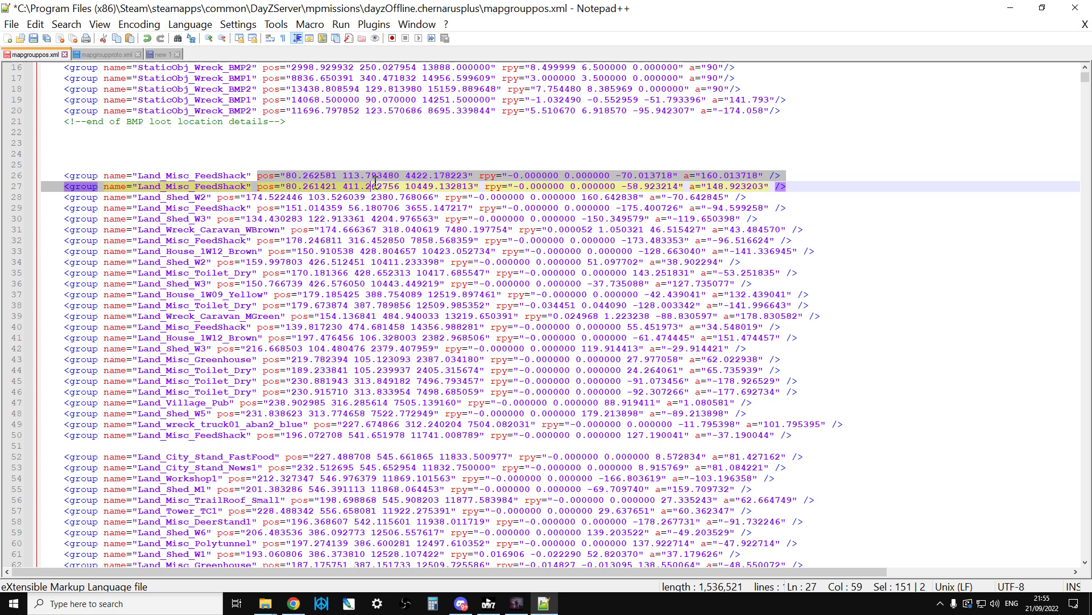
click(477, 175)
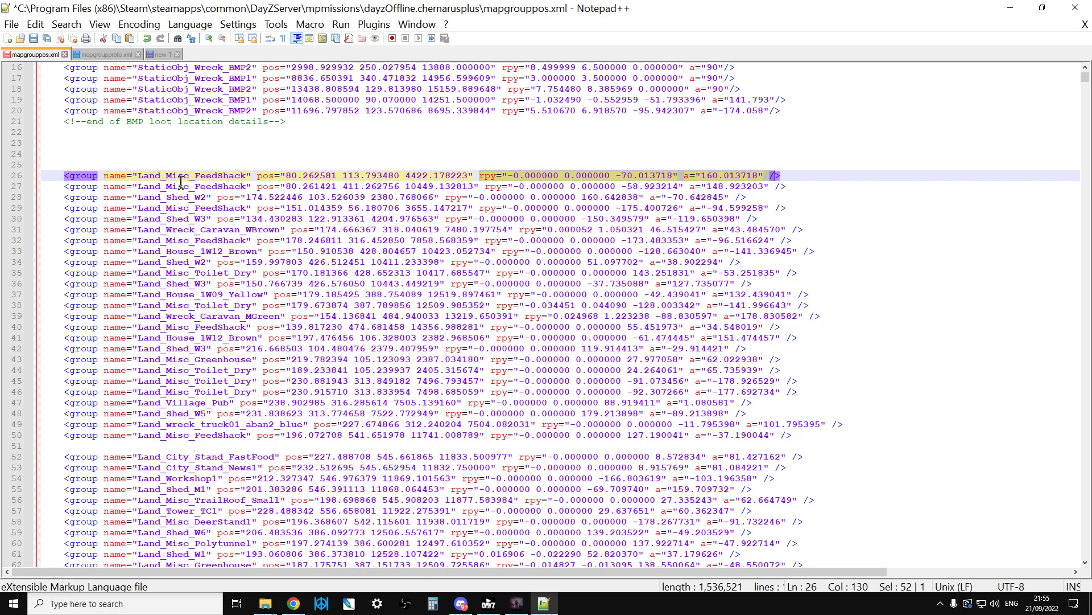
mouse_move(205, 164)
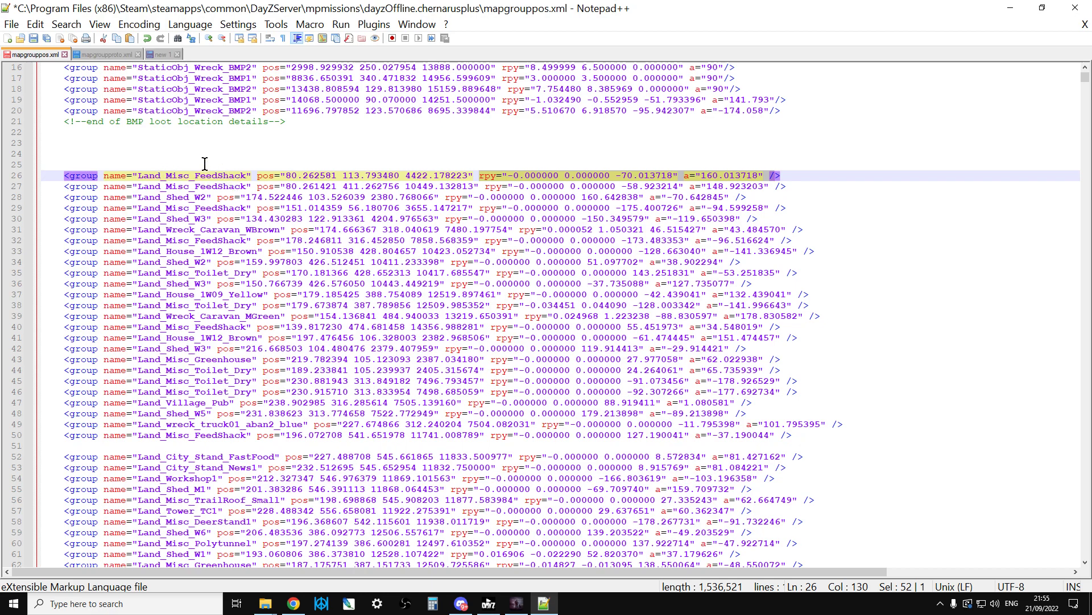
click(143, 187)
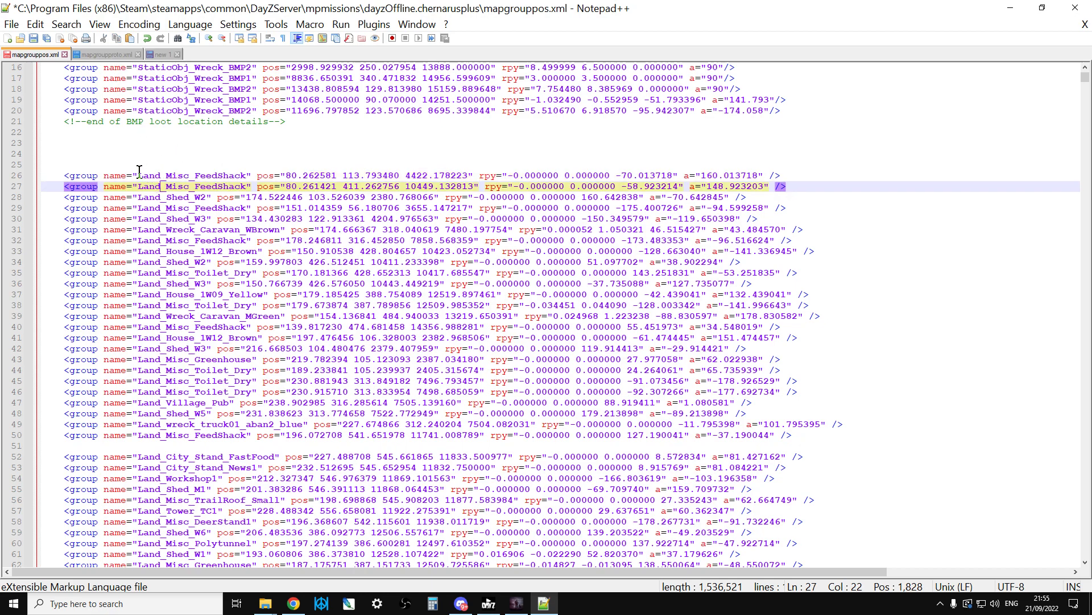
double_click(193, 176)
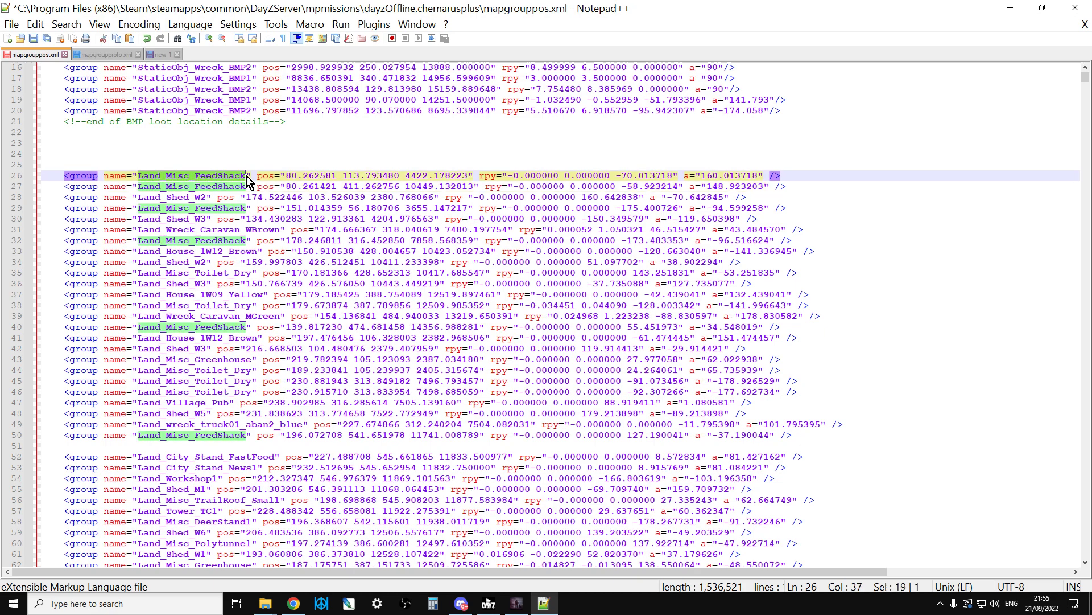
click(103, 55)
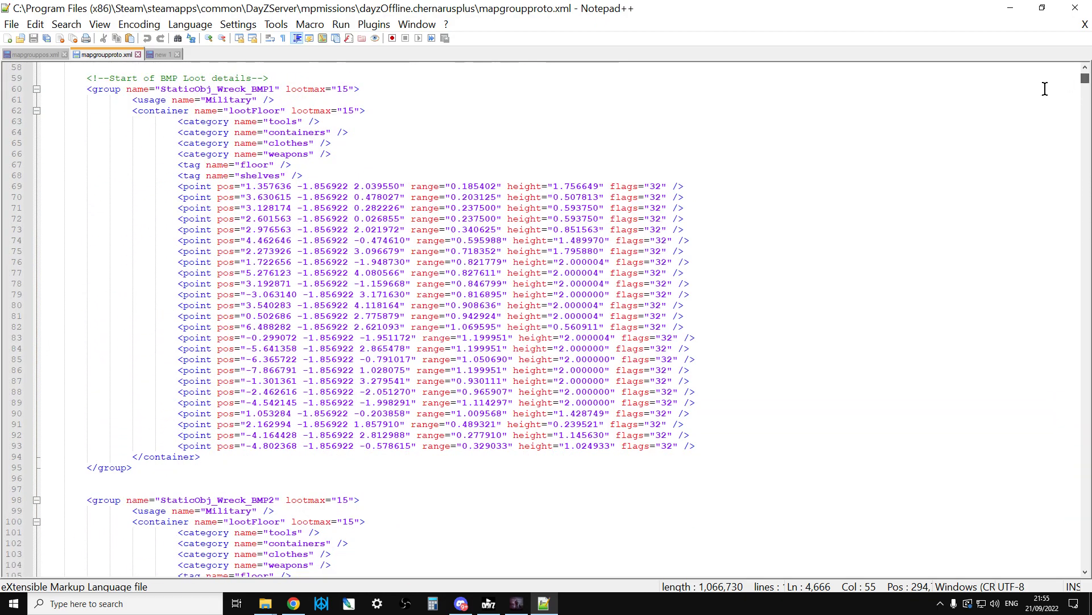
Step: Find Land_Misc_FeedShack in mapgroupproto.xml, review its loot category lines, then return to mapgrouppos.xml
key(ctrl+f)
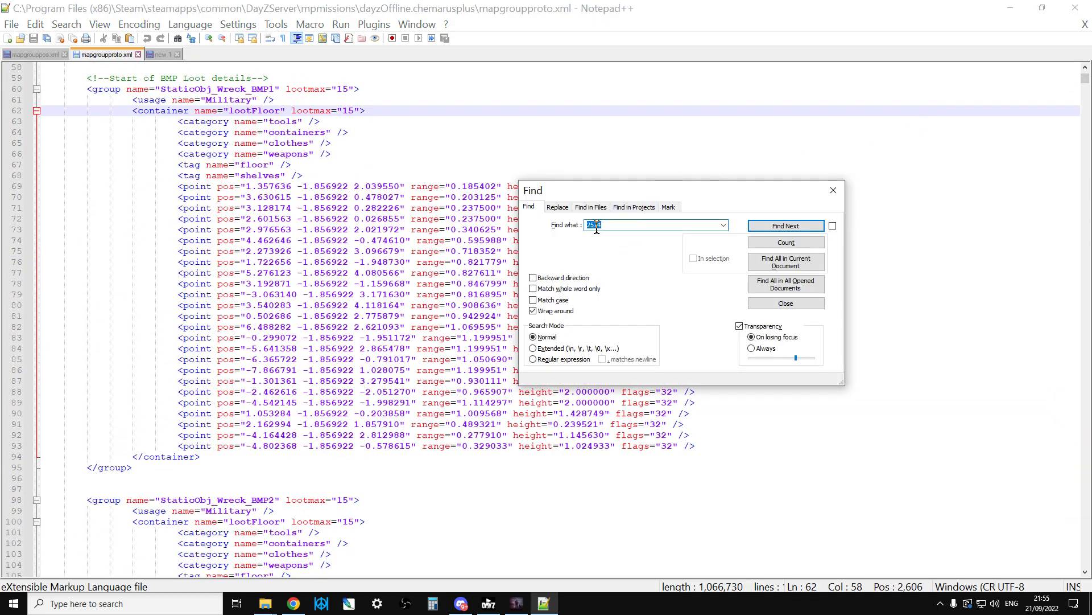
click(785, 225)
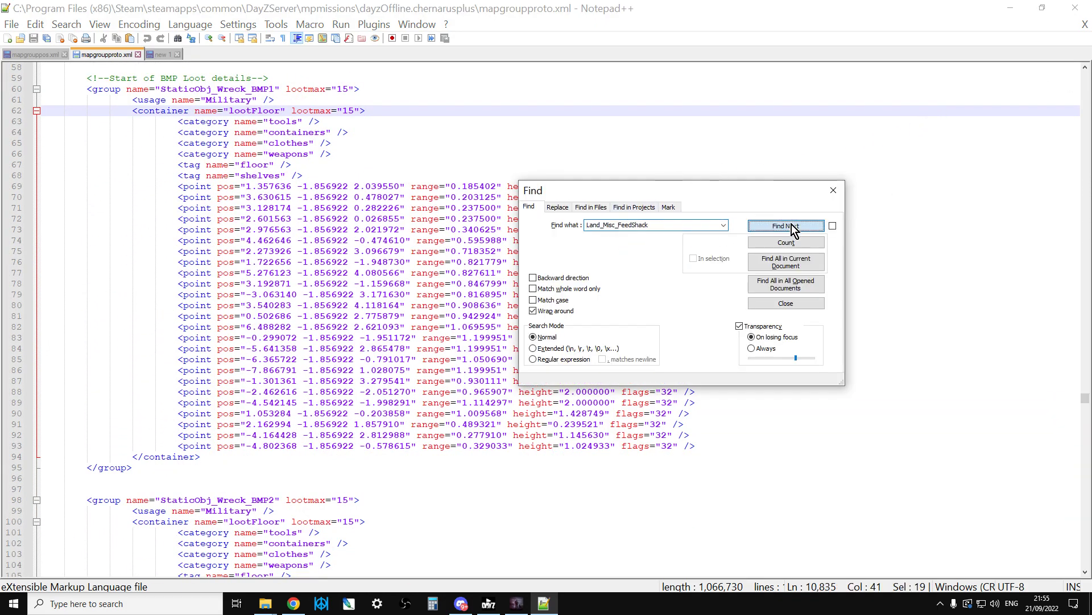
click(785, 225)
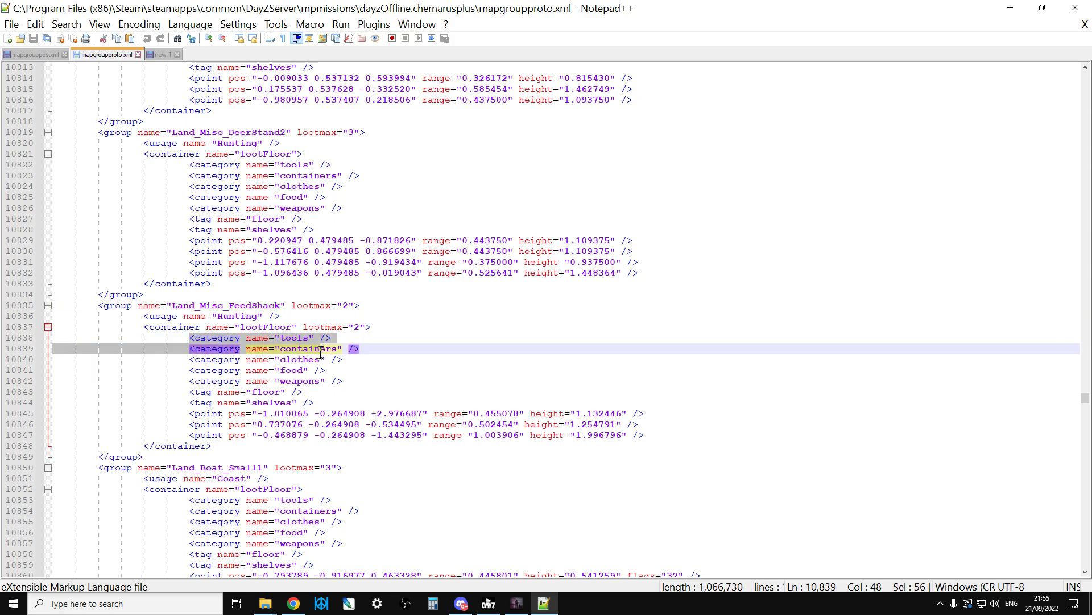
drag(321, 348, 346, 381)
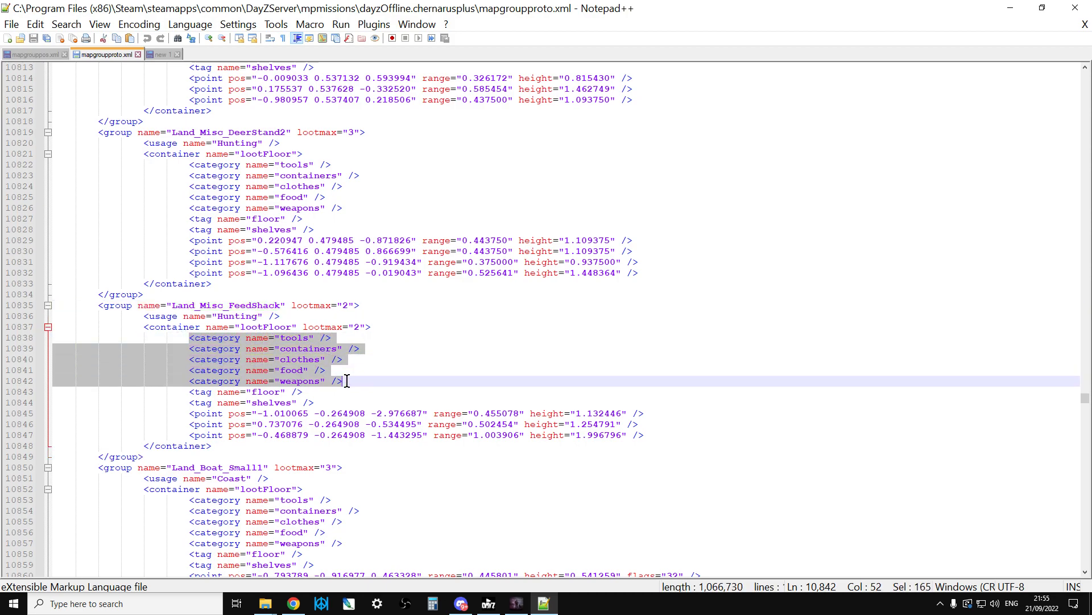
mouse_move(275, 339)
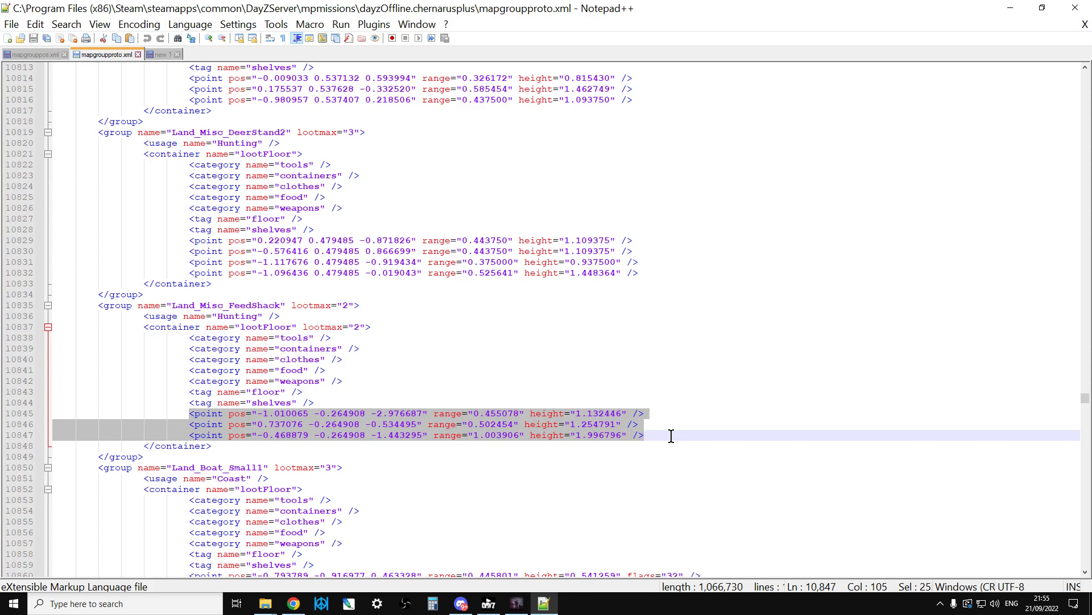
click(25, 54)
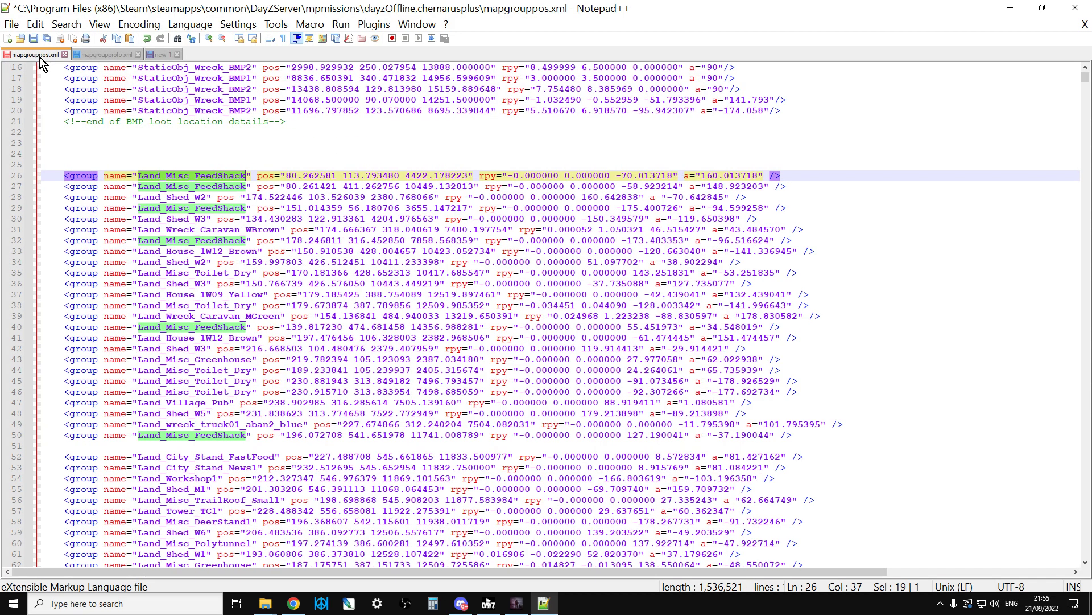
click(360, 165)
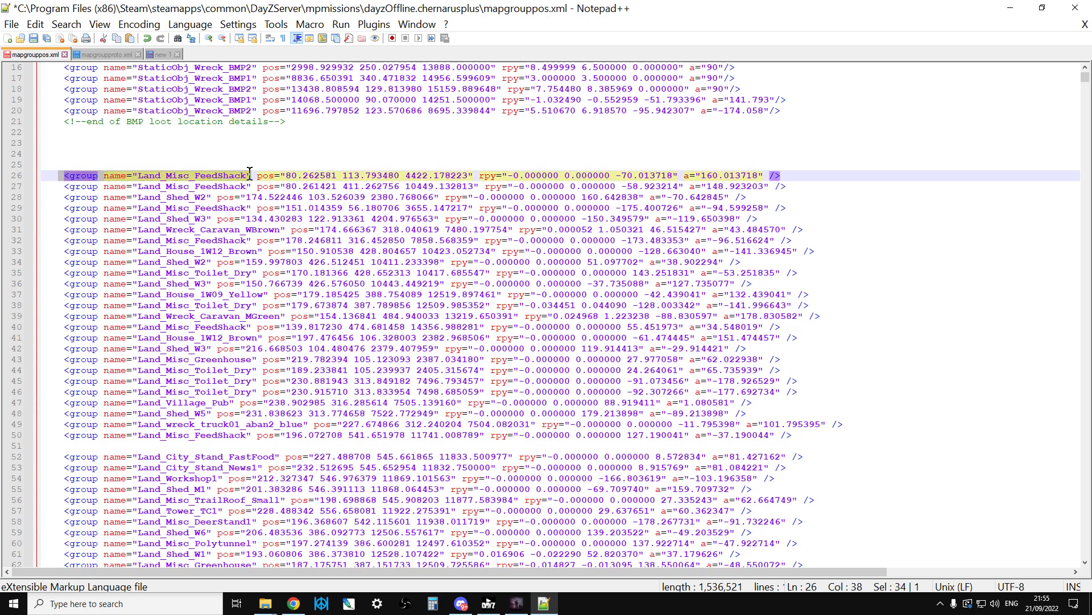
mouse_move(253, 181)
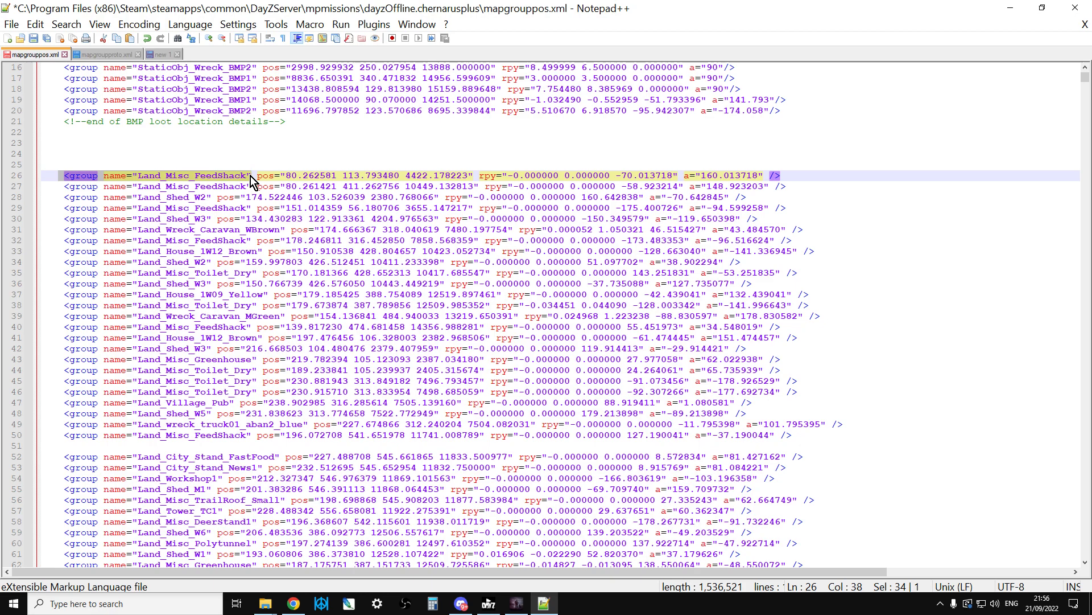
click(51, 163)
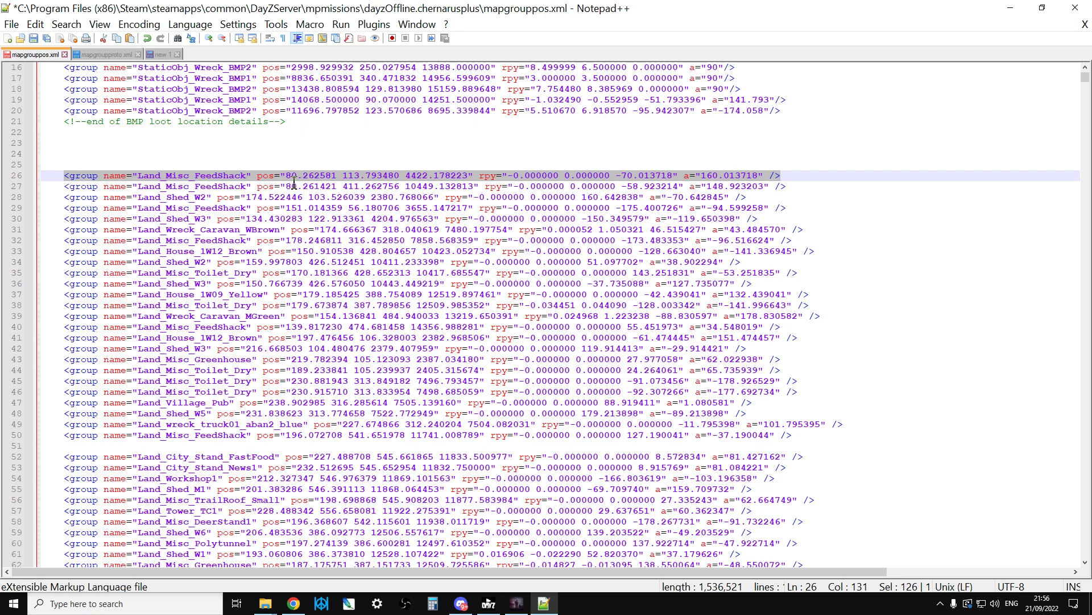
mouse_move(655, 178)
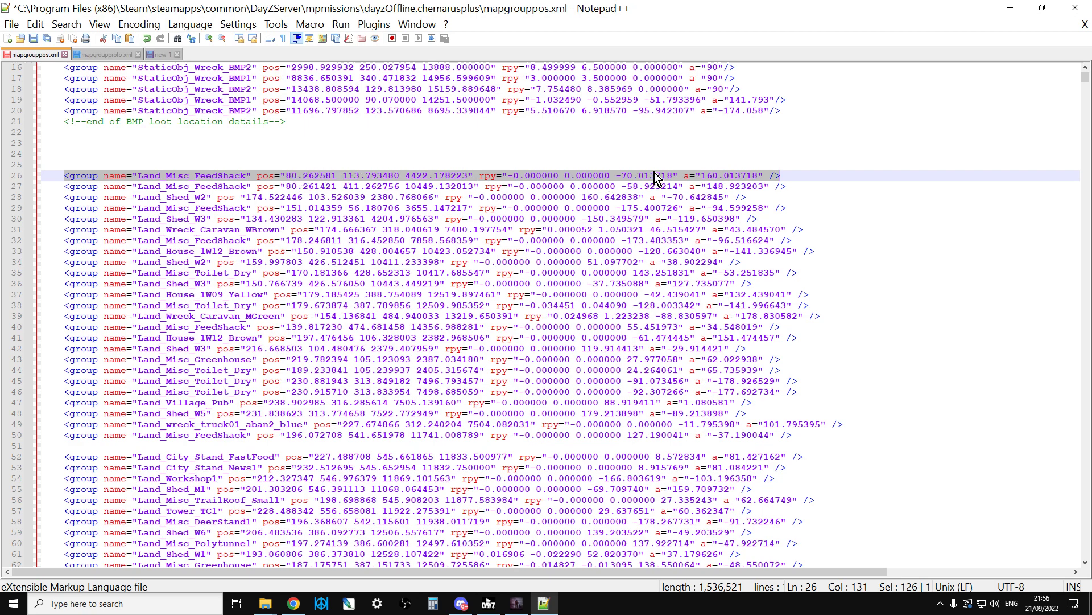
mouse_move(292, 604)
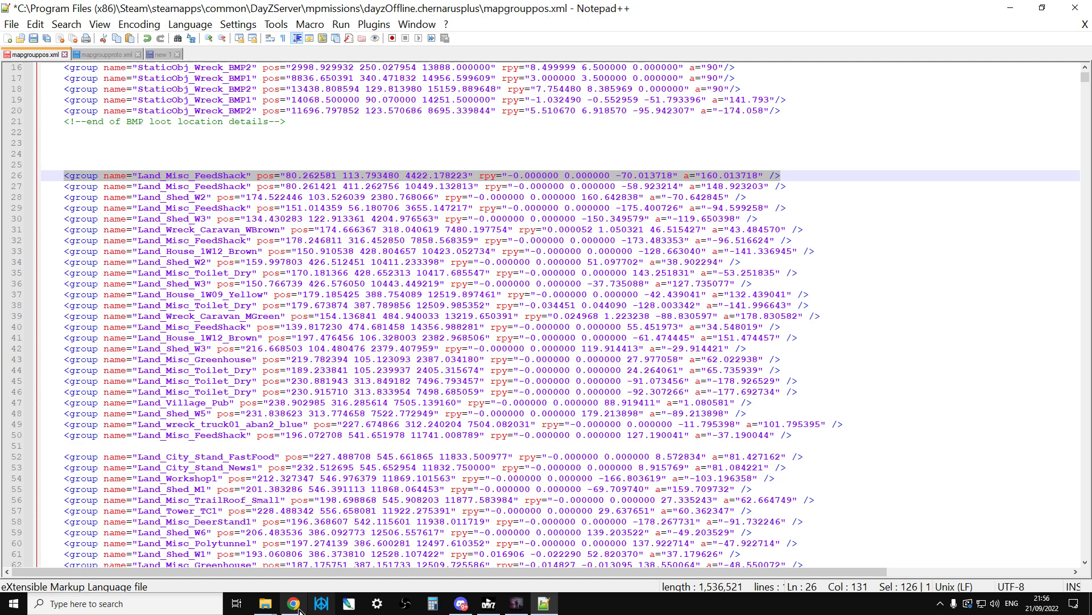
Step: On the iZurvive map in Chrome, view a barracks building's info popup and close it
click(293, 603)
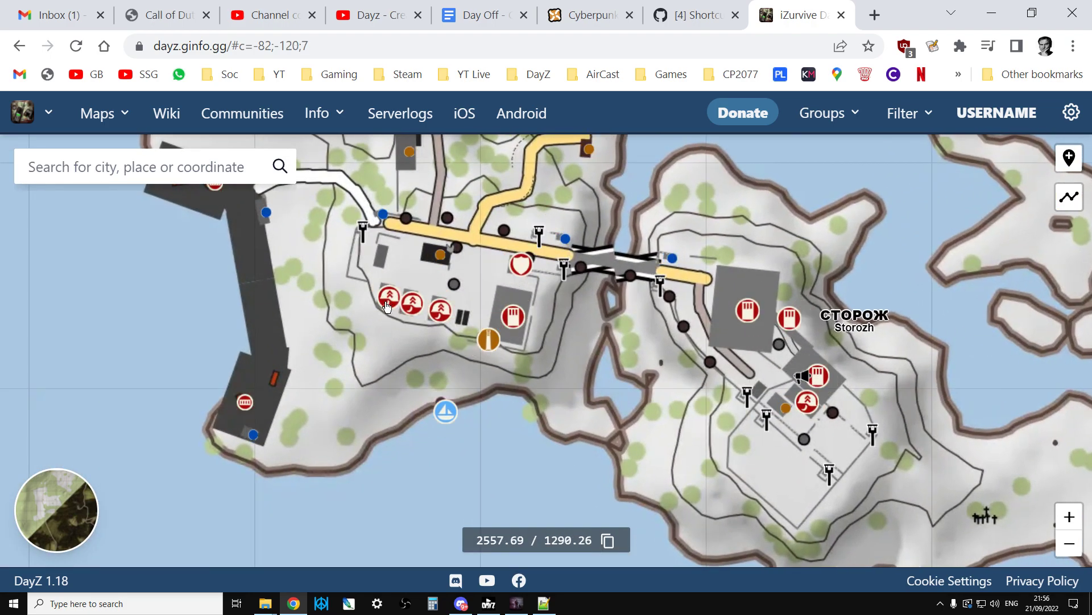
click(389, 303)
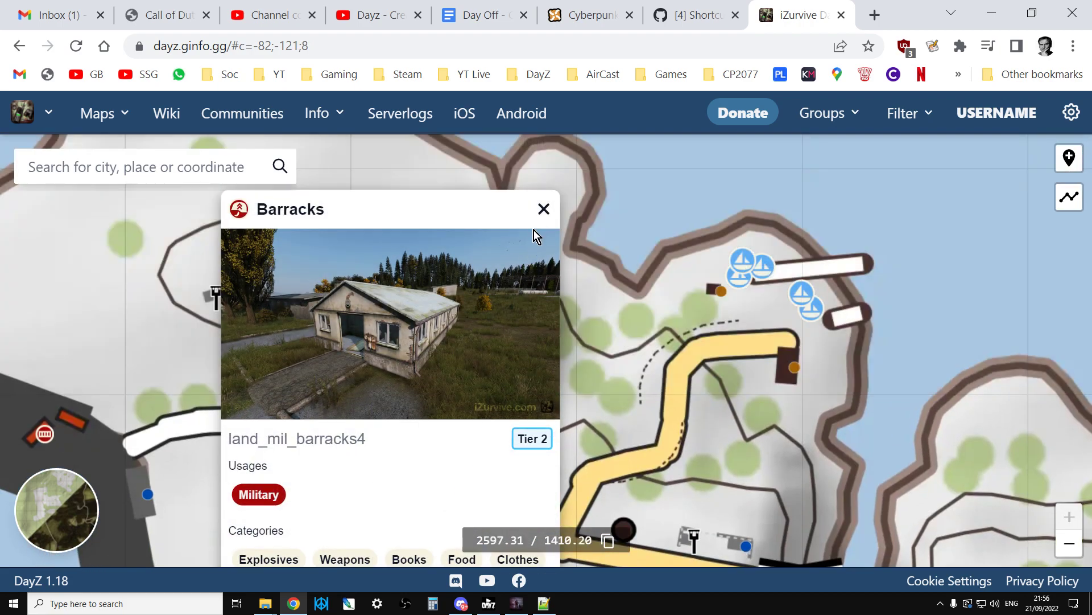
click(544, 209)
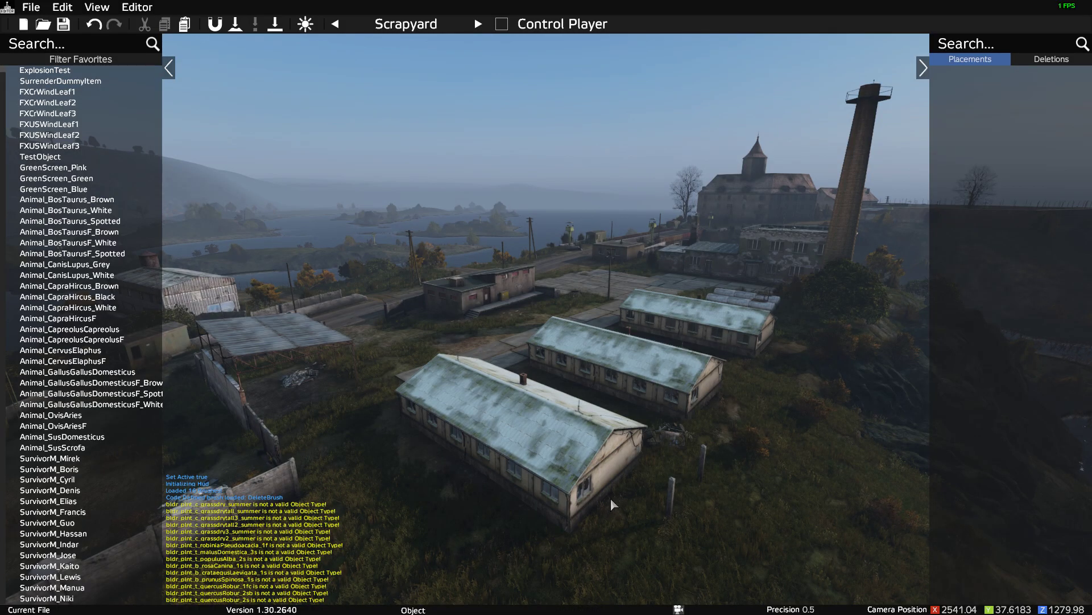
mouse_move(606, 524)
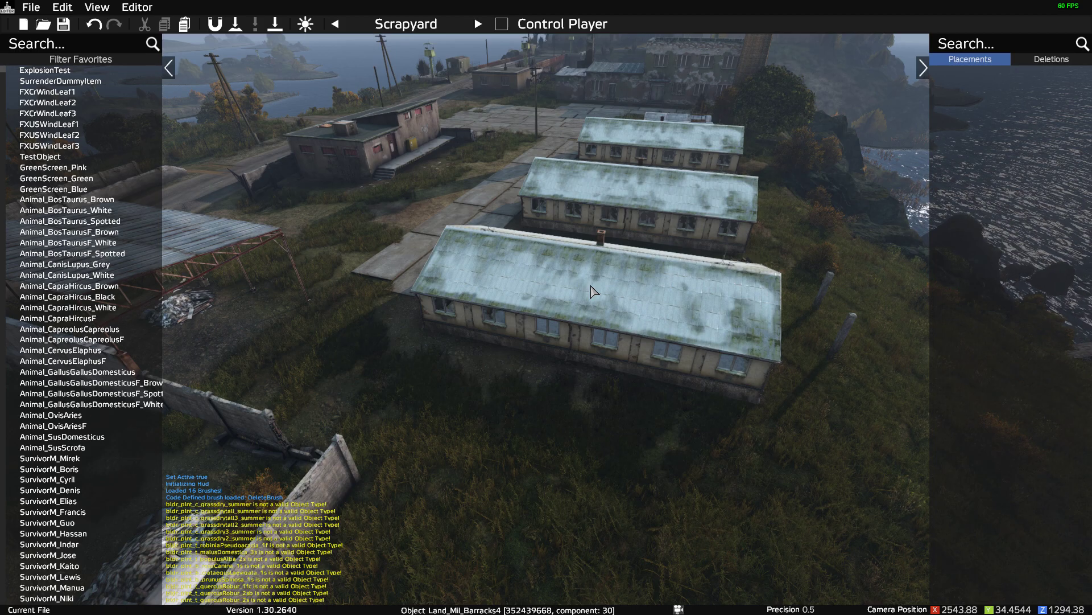
mouse_move(601, 292)
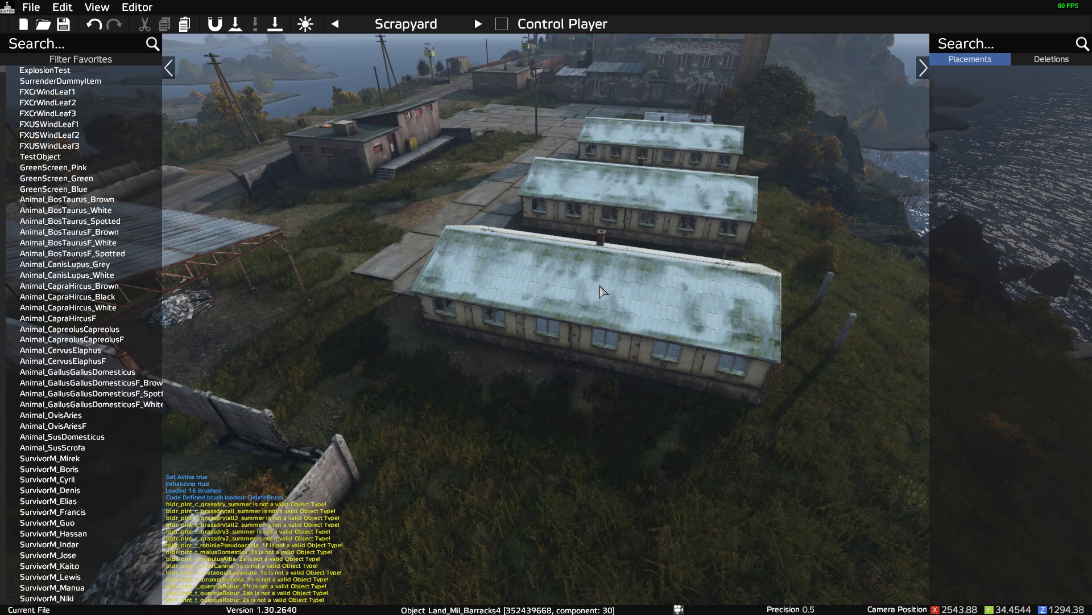
mouse_move(587, 294)
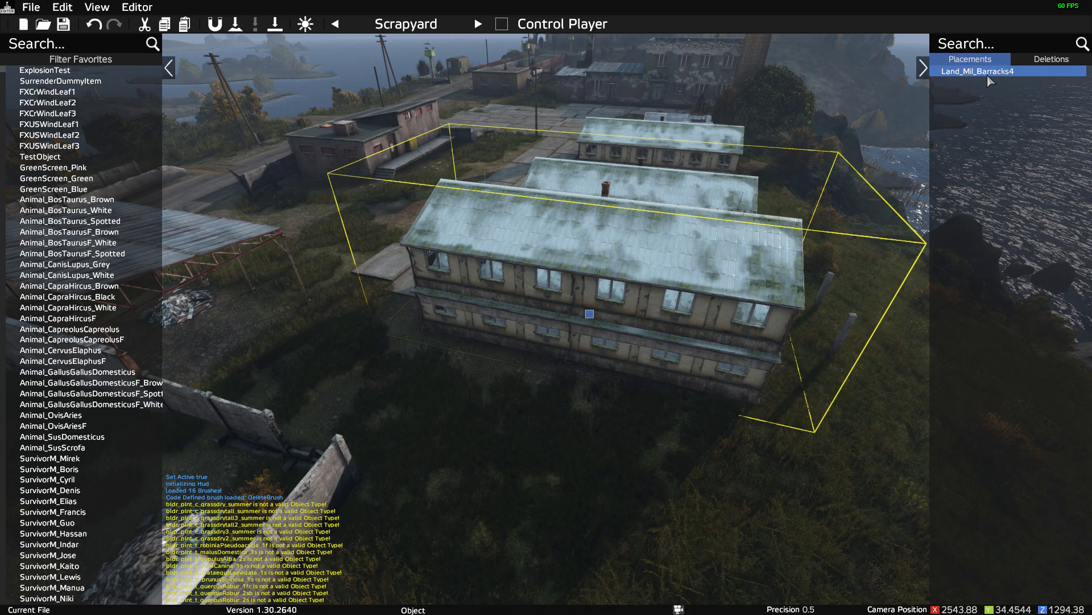
mouse_move(624, 397)
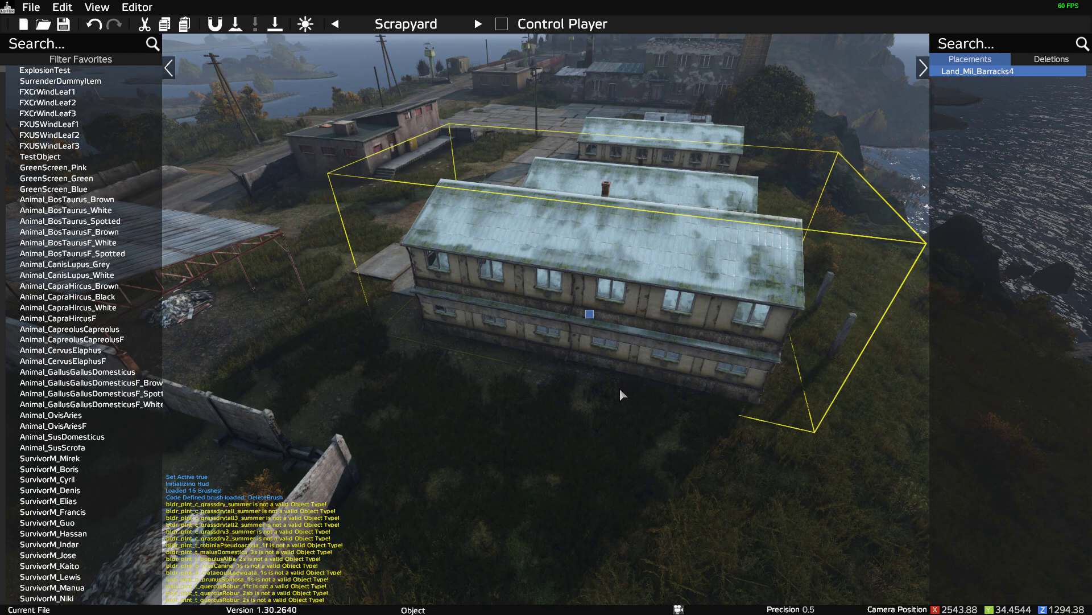
click(589, 318)
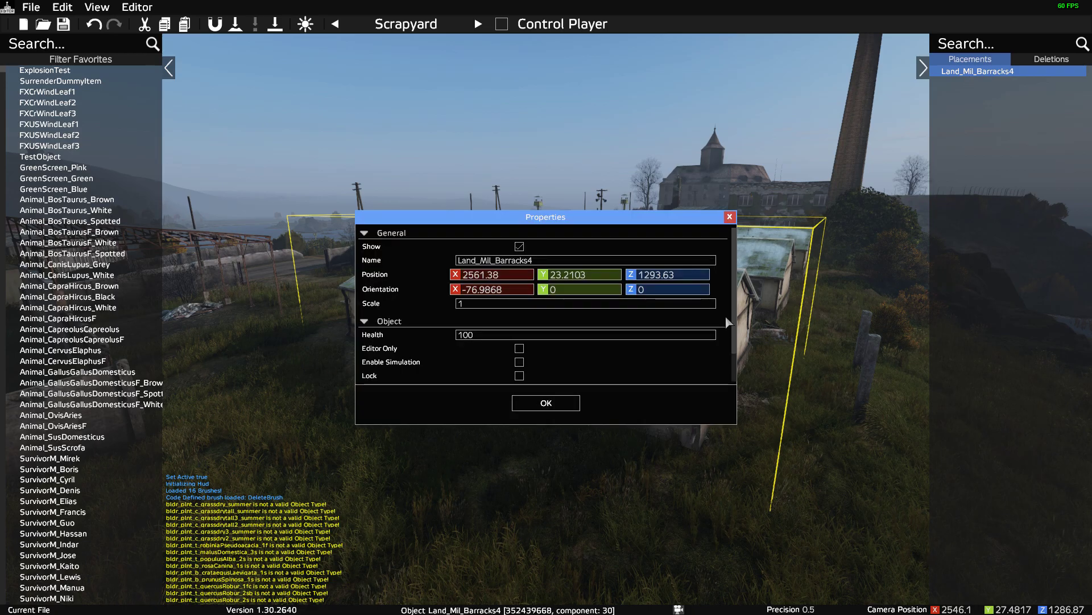
mouse_move(603, 275)
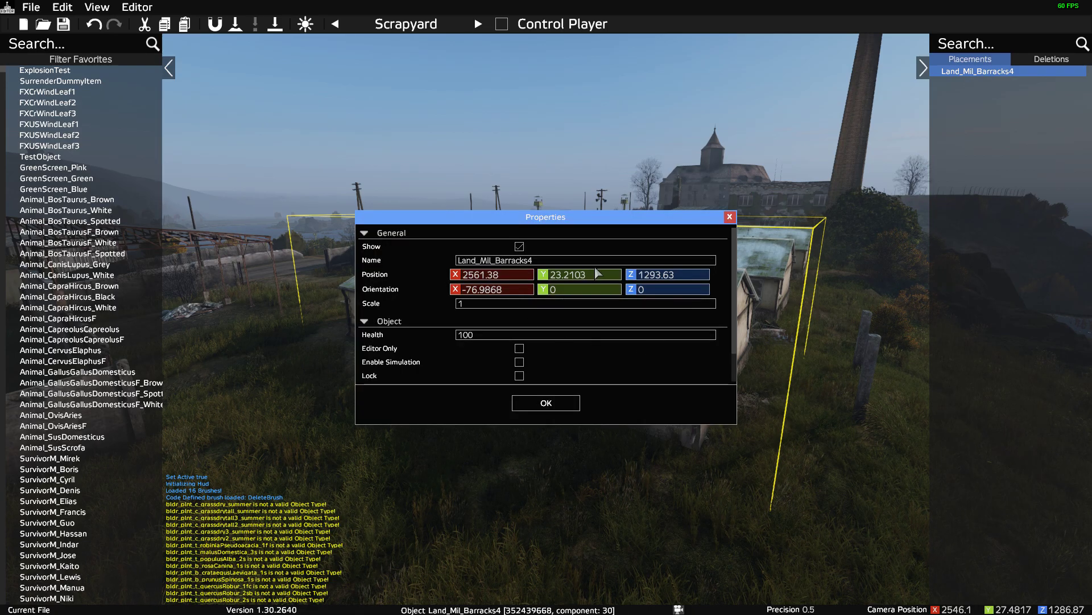
mouse_move(572, 289)
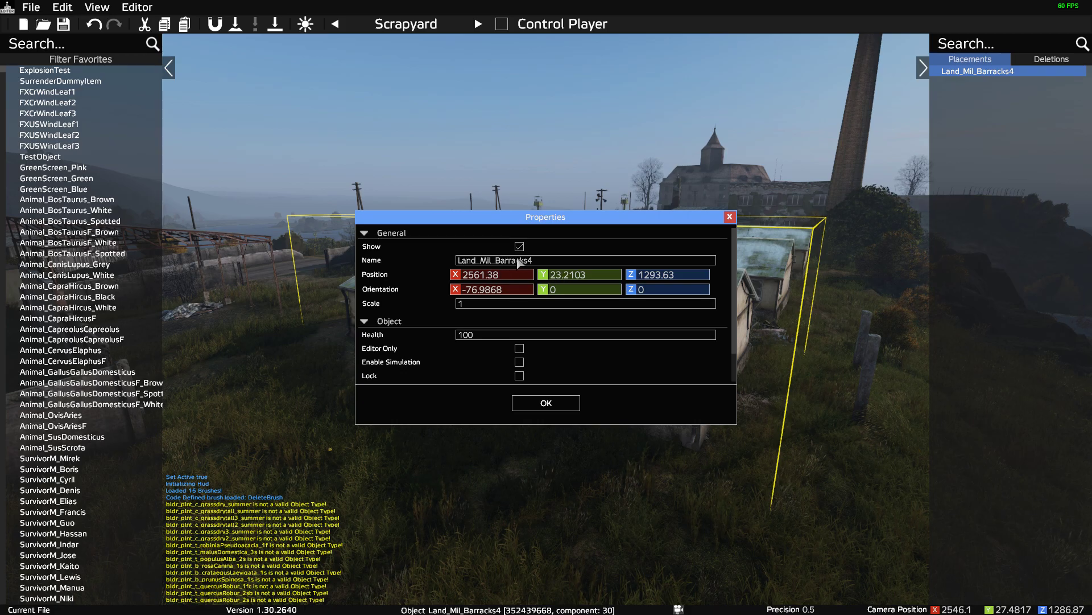
mouse_move(469, 287)
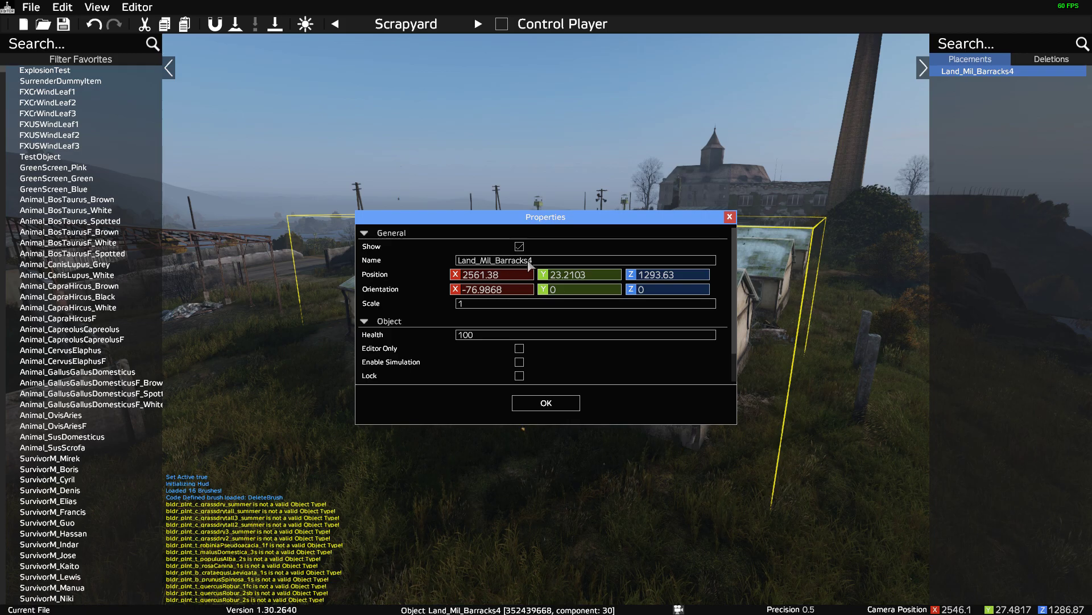
mouse_move(501, 305)
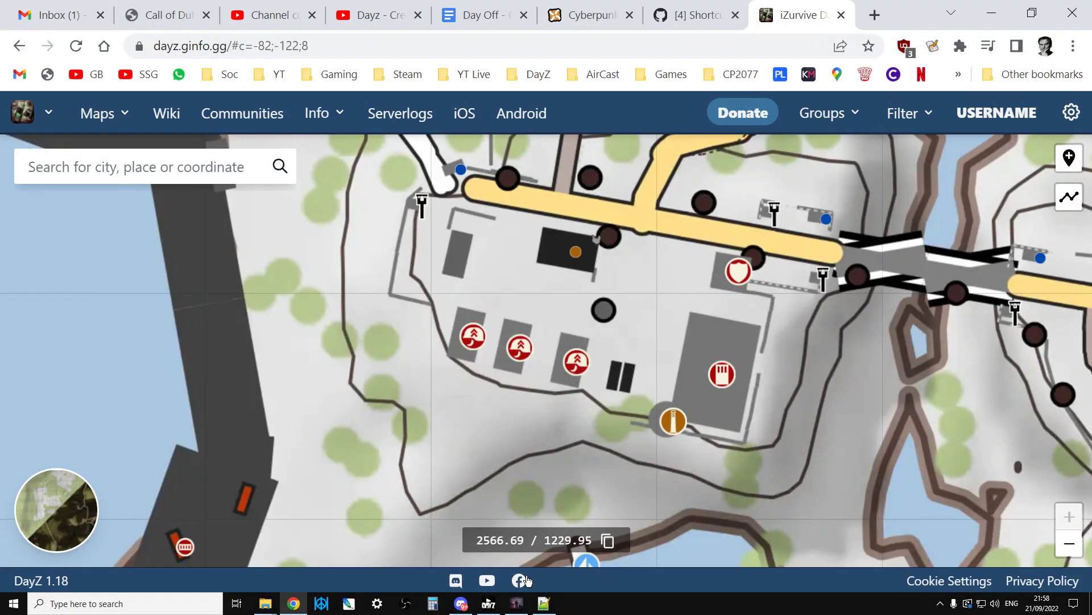
Step: Find all occurrences of 2561 in mapgrouppos.xml and jump to the Land_Mil_Barracks4 match on line 1319
click(541, 603)
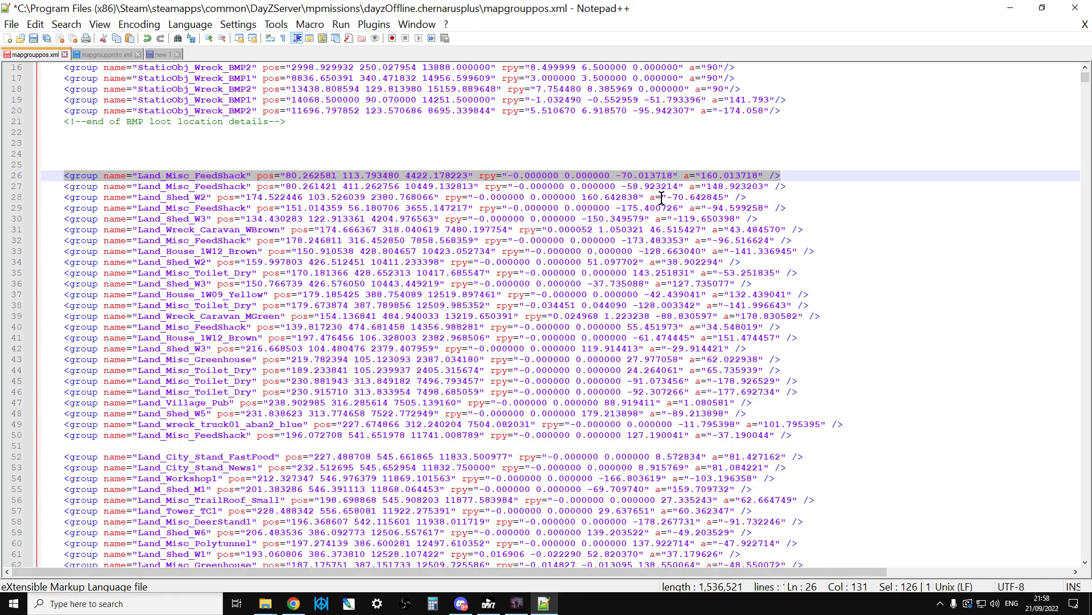
key(Ctrl+f)
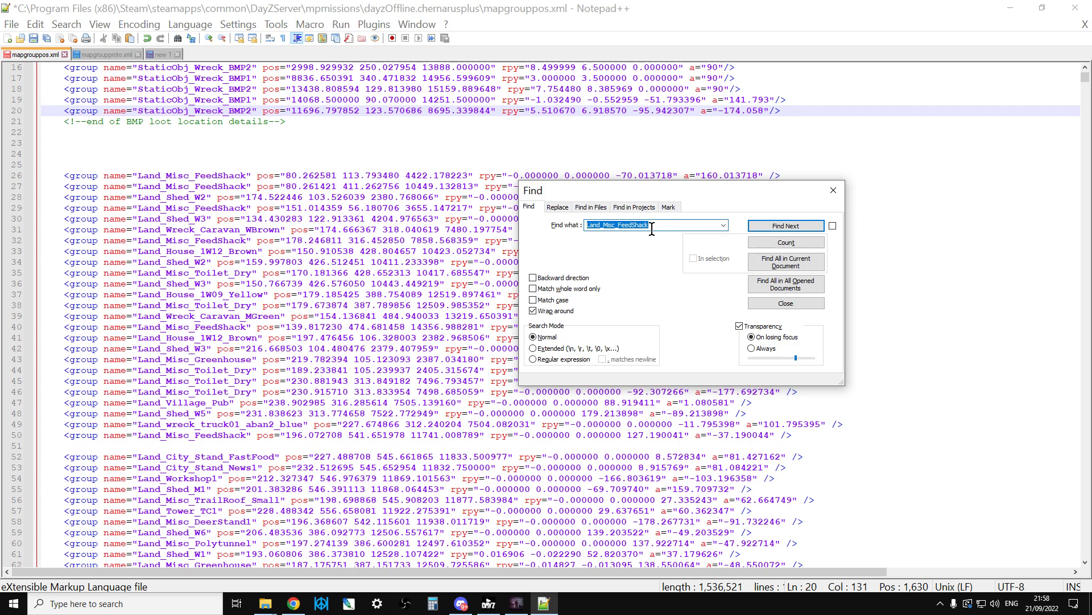
text(2561)
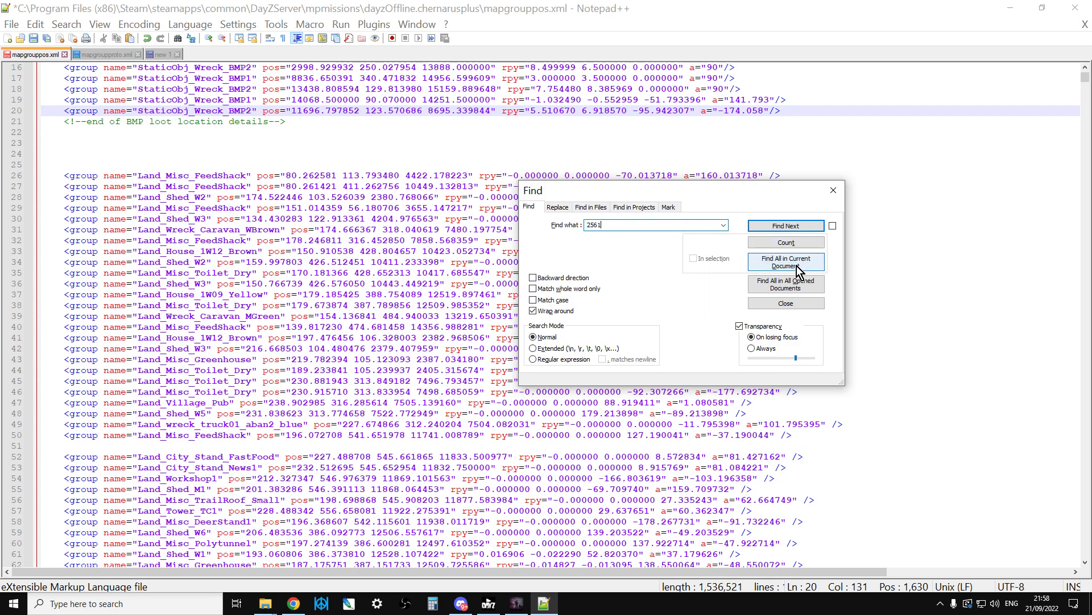
click(785, 262)
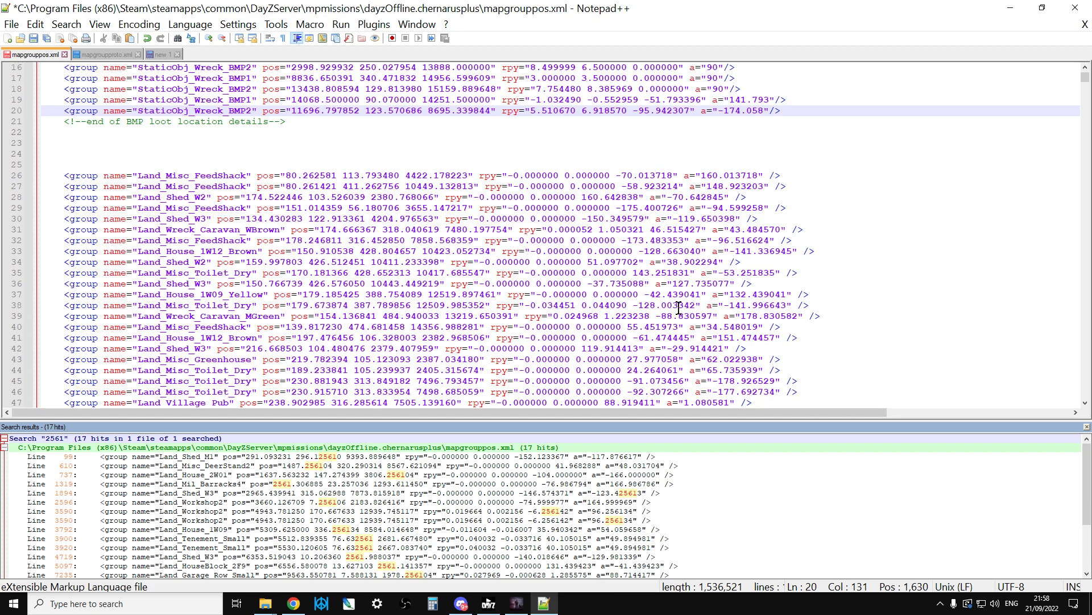
mouse_move(439, 385)
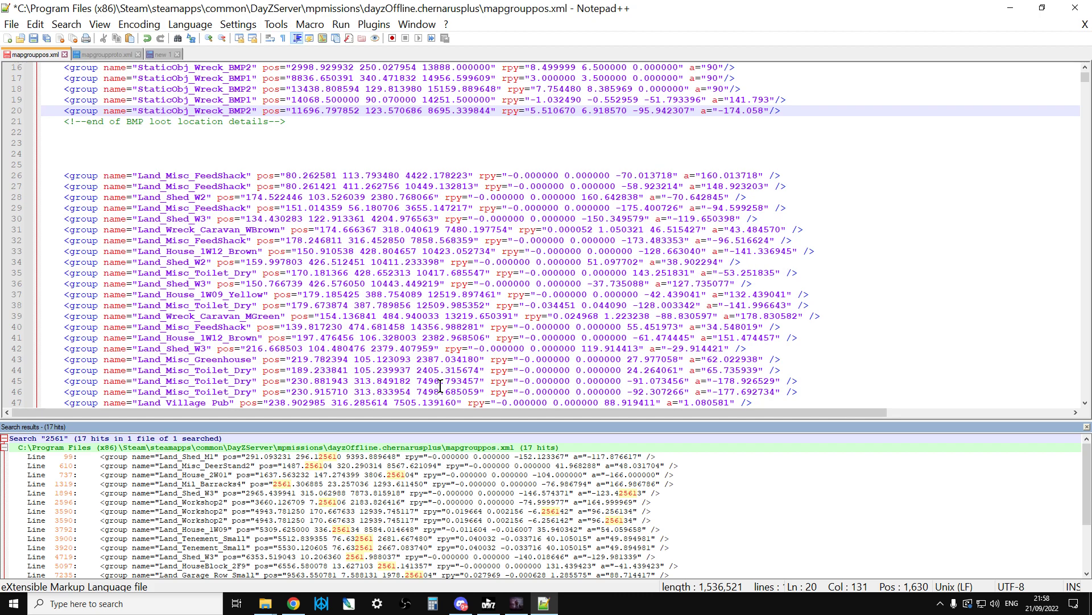
mouse_move(145, 482)
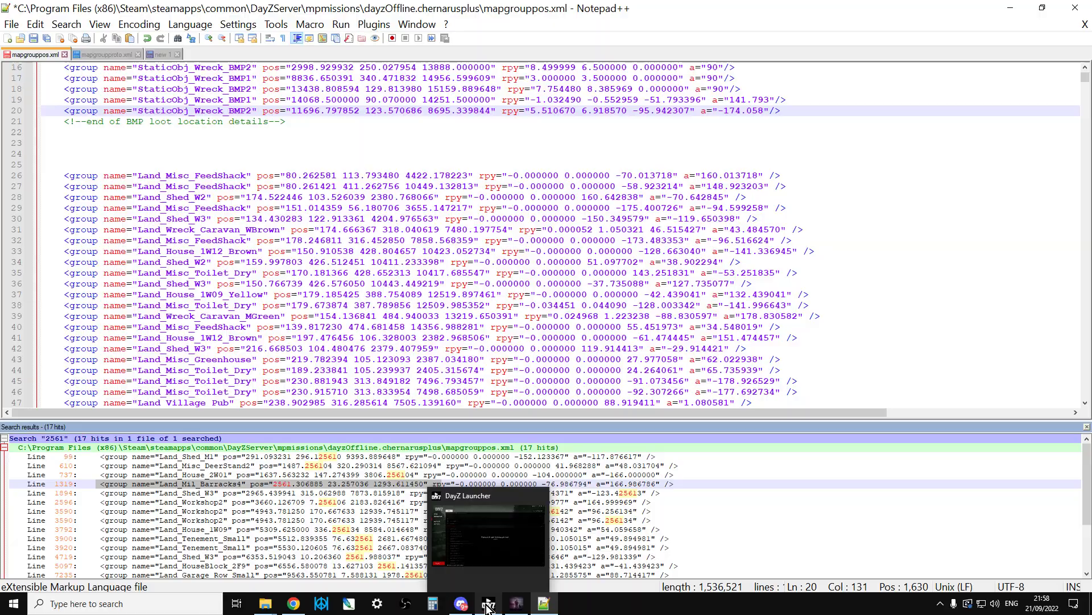
click(487, 603)
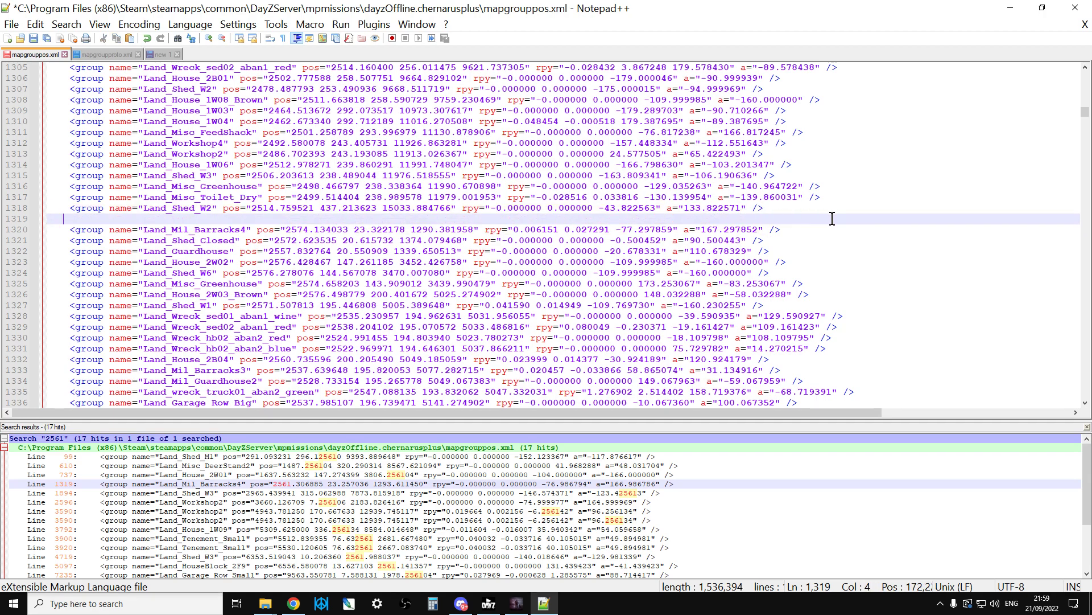
mouse_move(694, 323)
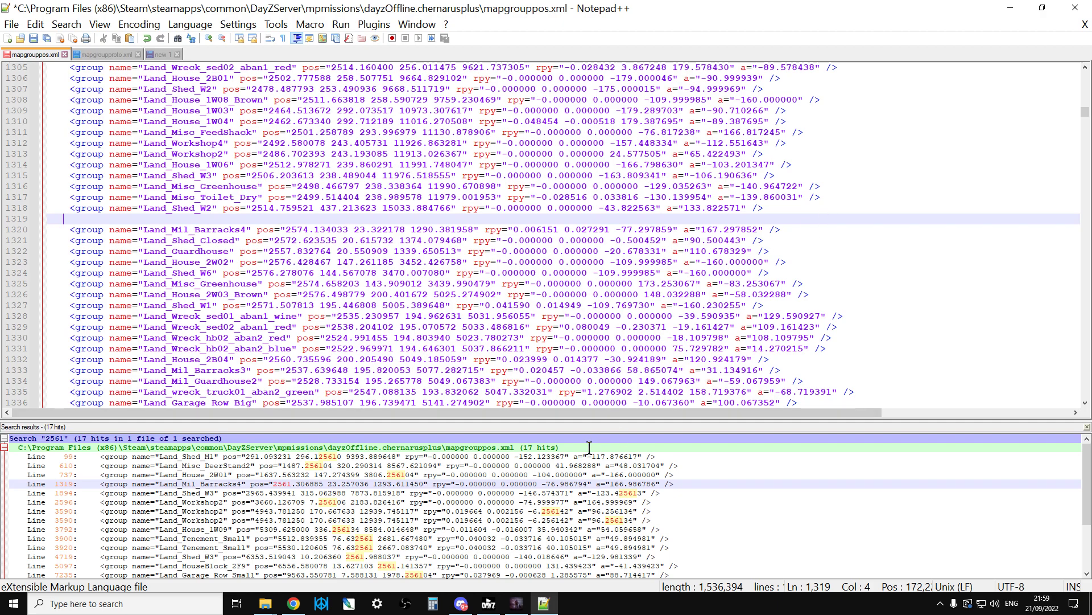
mouse_move(492, 609)
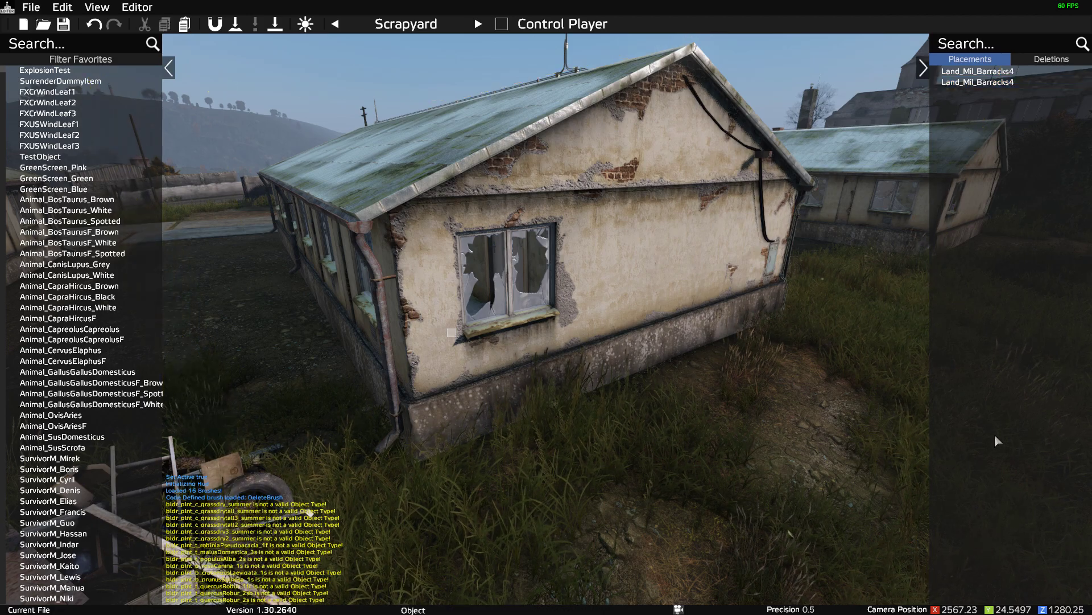
Step: Read the second Land_Mil_Barracks4 placement's position (X 2574.1) from its DayZ Editor properties
click(978, 82)
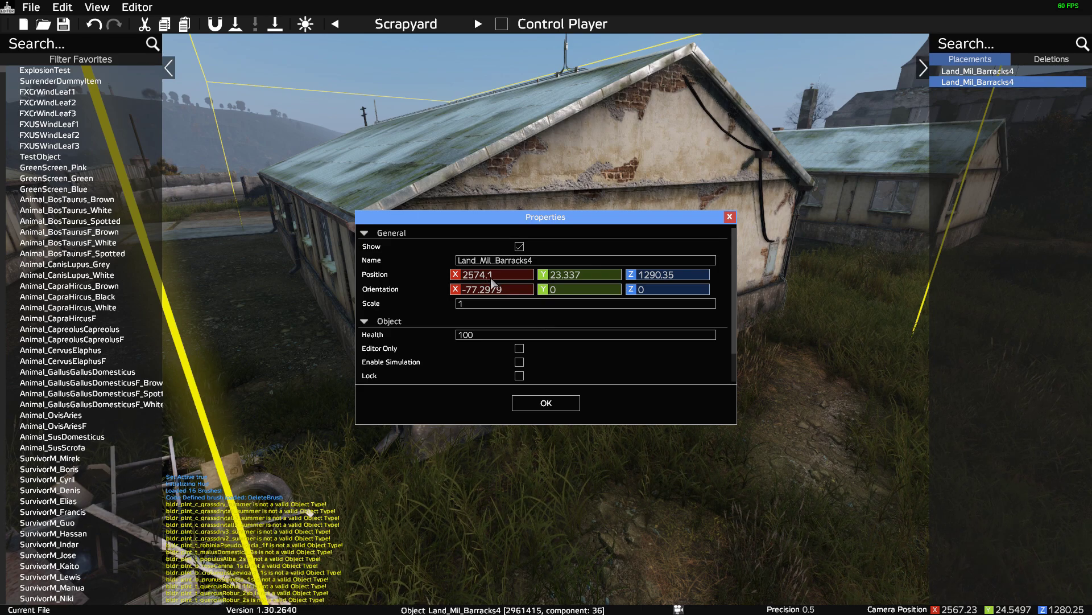
click(546, 403)
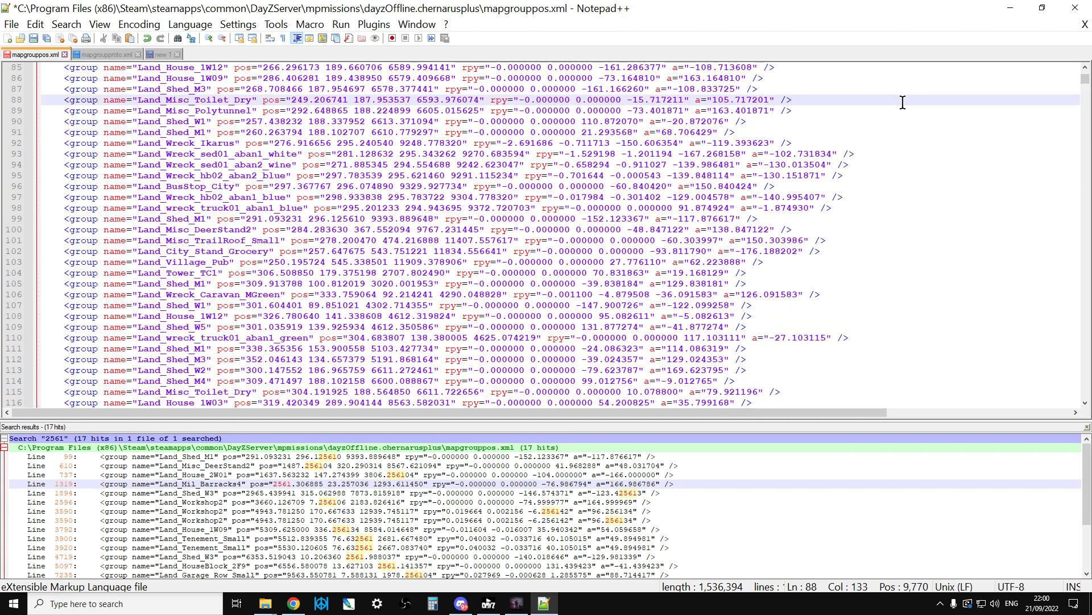
Step: Search mapgrouppos.xml for 2574 to list its matching lines
key(Ctrl+f)
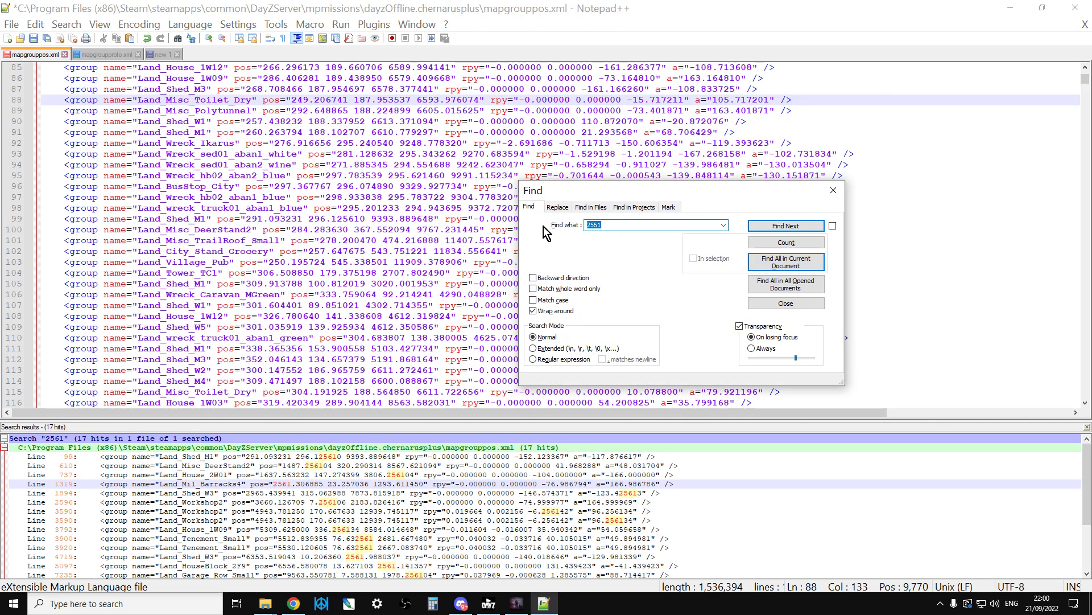
text(2574)
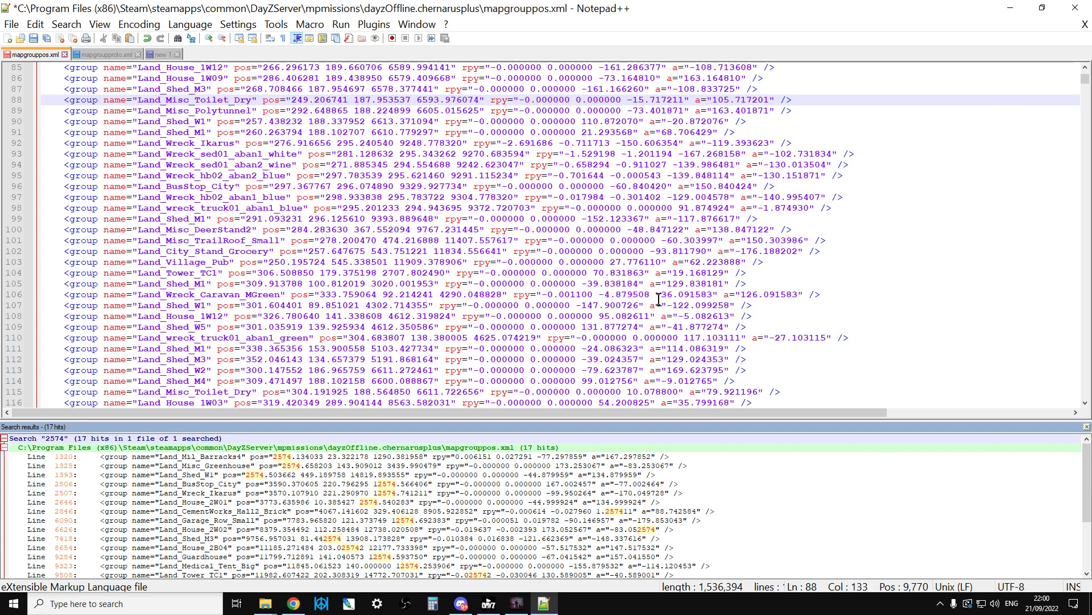
mouse_move(444, 603)
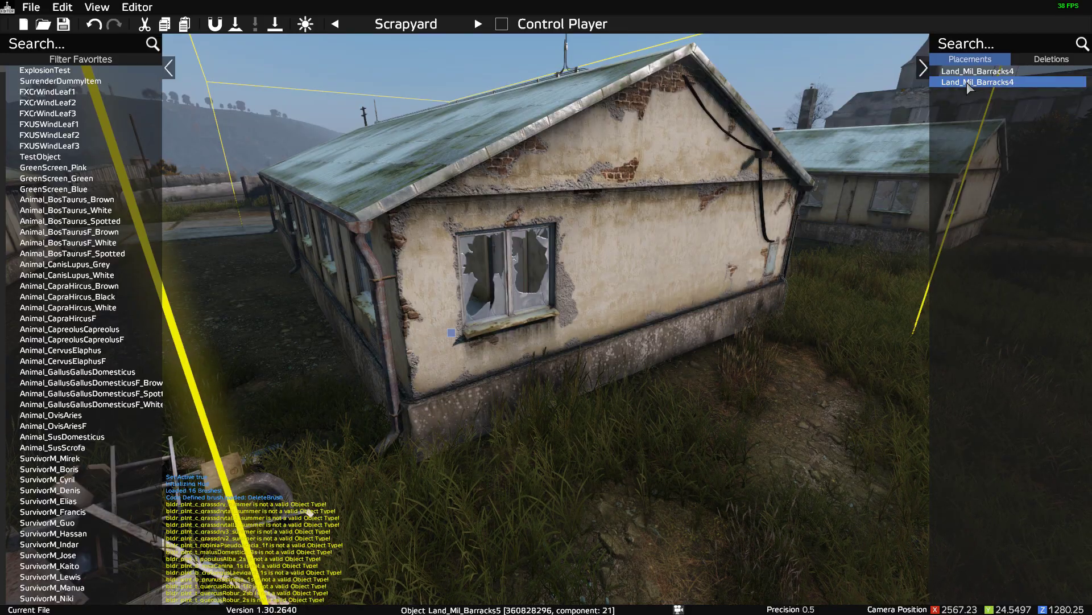
Step: Reopen the second Land_Mil_Barracks4 placement's properties to confirm X 2574.1
double_click(977, 82)
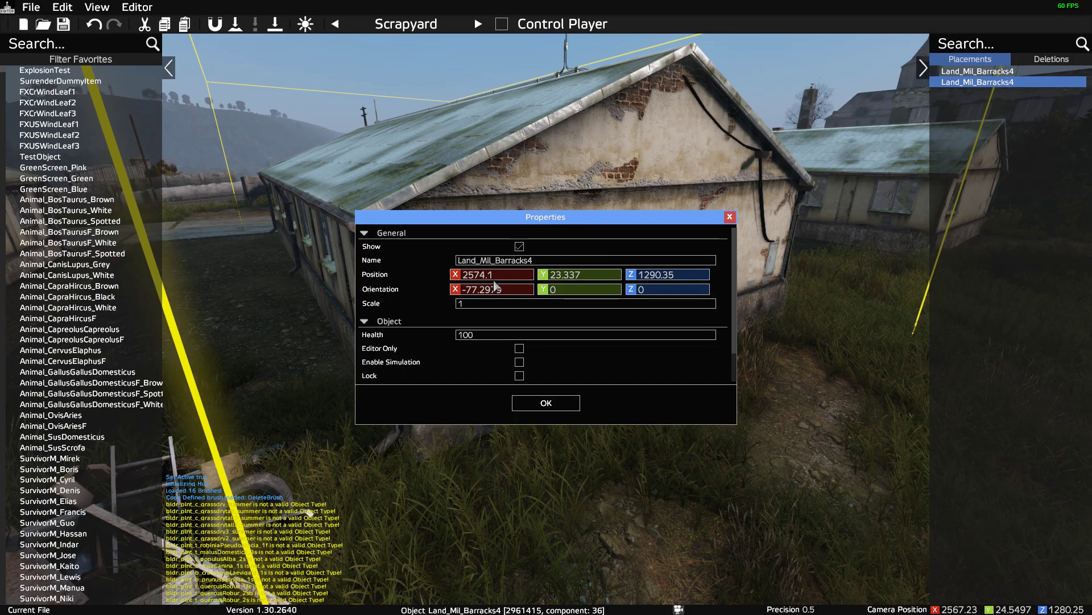
click(546, 403)
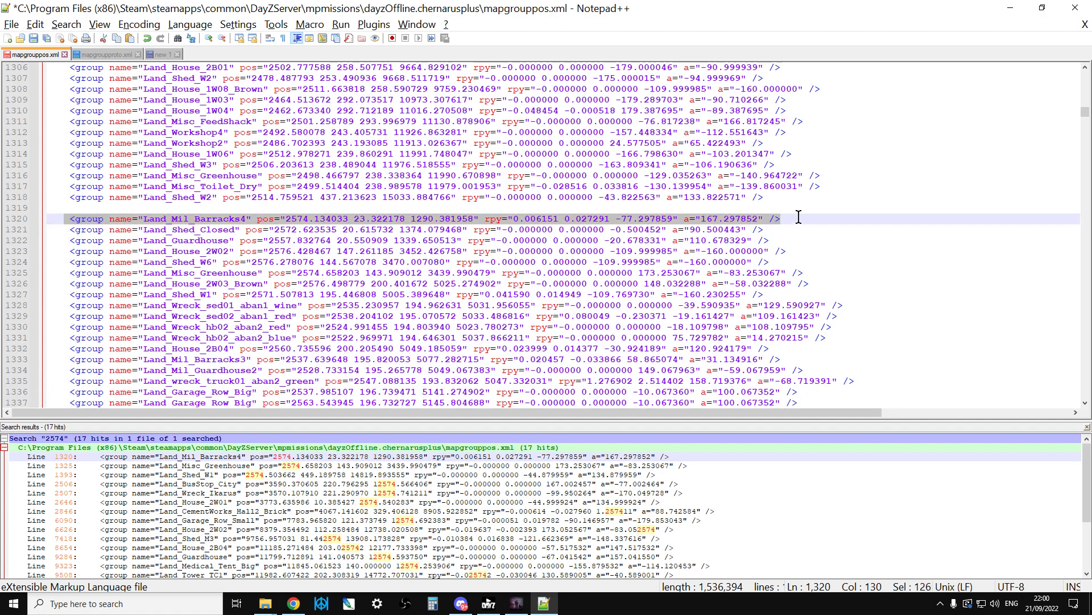
Step: Delete the Land_Mil_Barracks4 line at 2574.134033 23.322178 1290.381958 from mapgrouppos.xml
key(Delete)
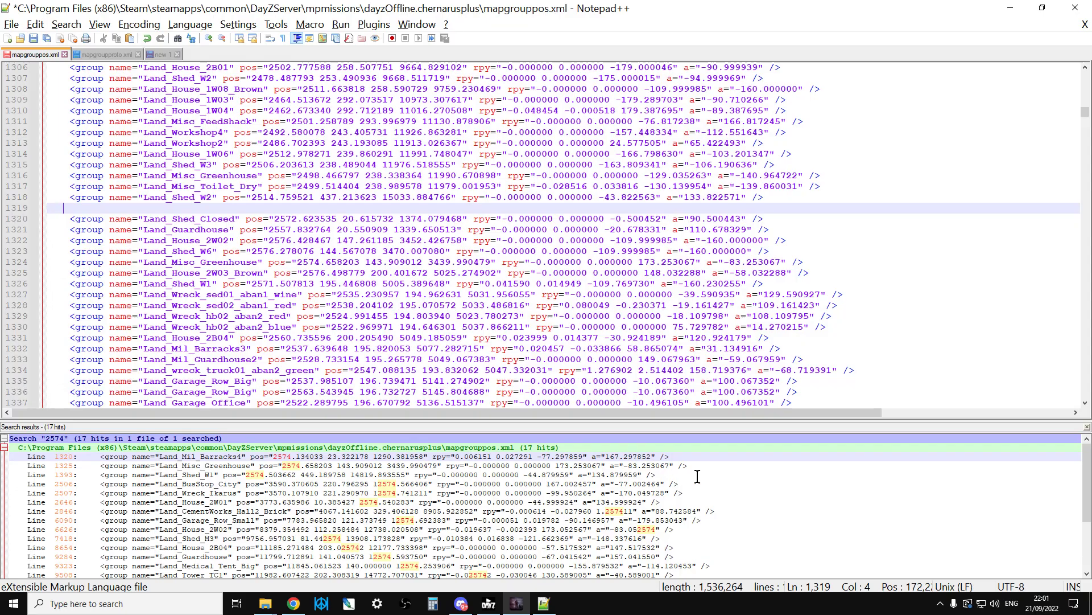
mouse_move(164, 186)
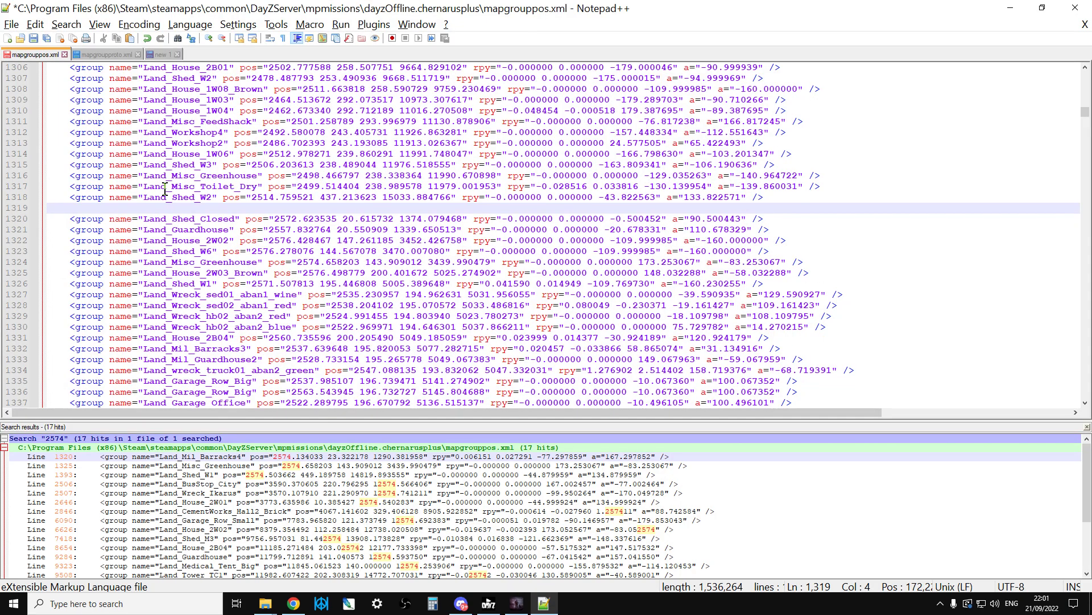
mouse_move(214, 230)
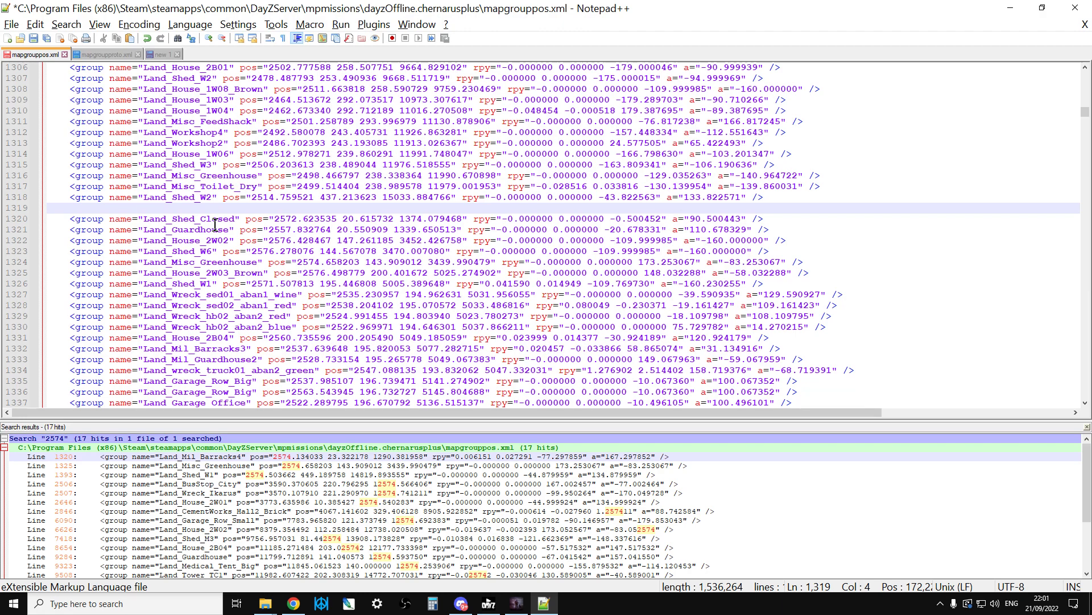
mouse_move(306, 252)
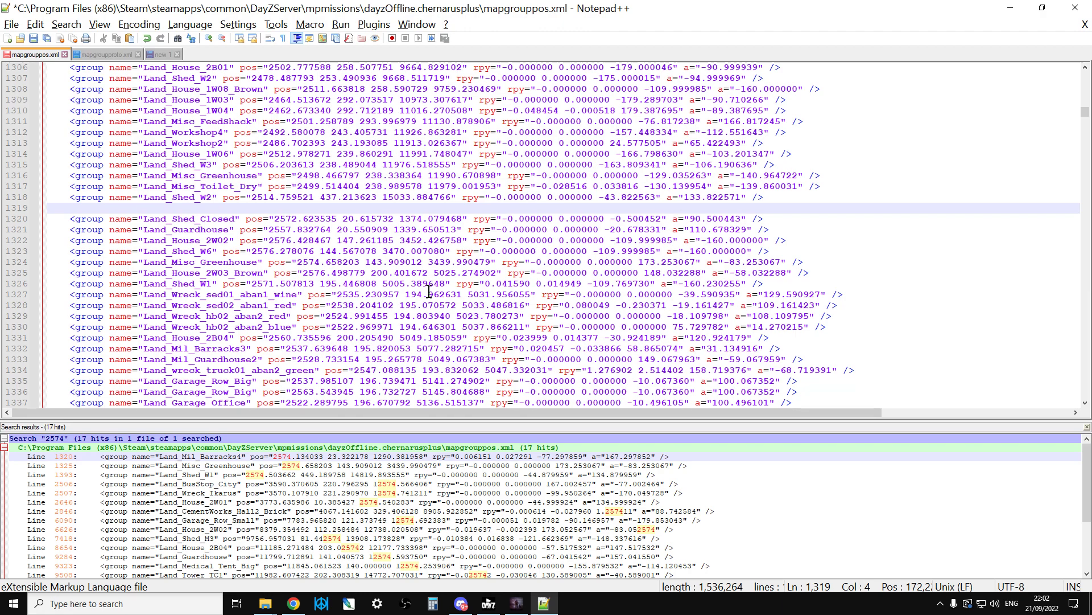
mouse_move(418, 294)
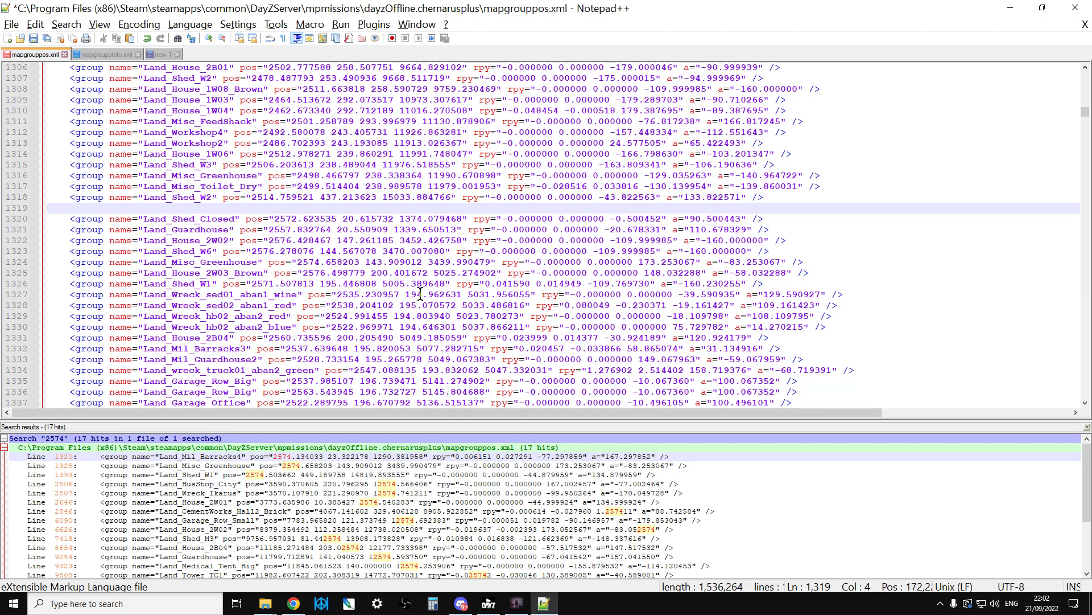